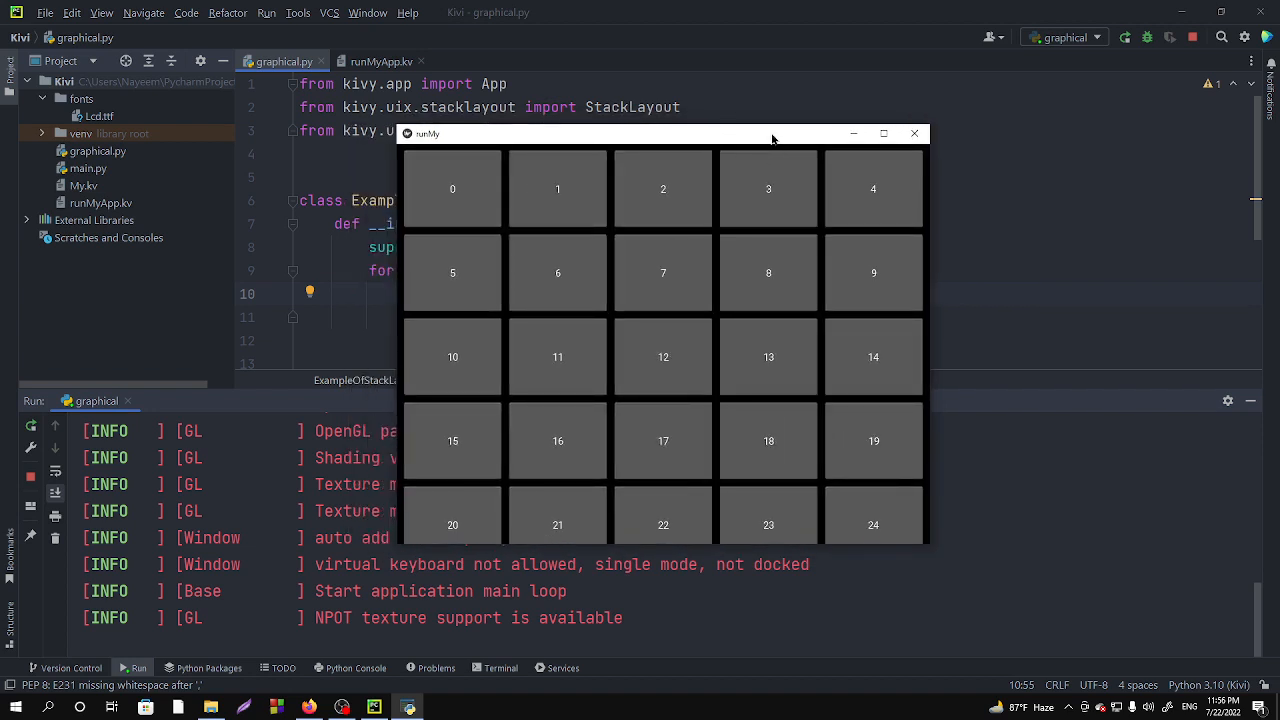
mouse_move(528, 190)
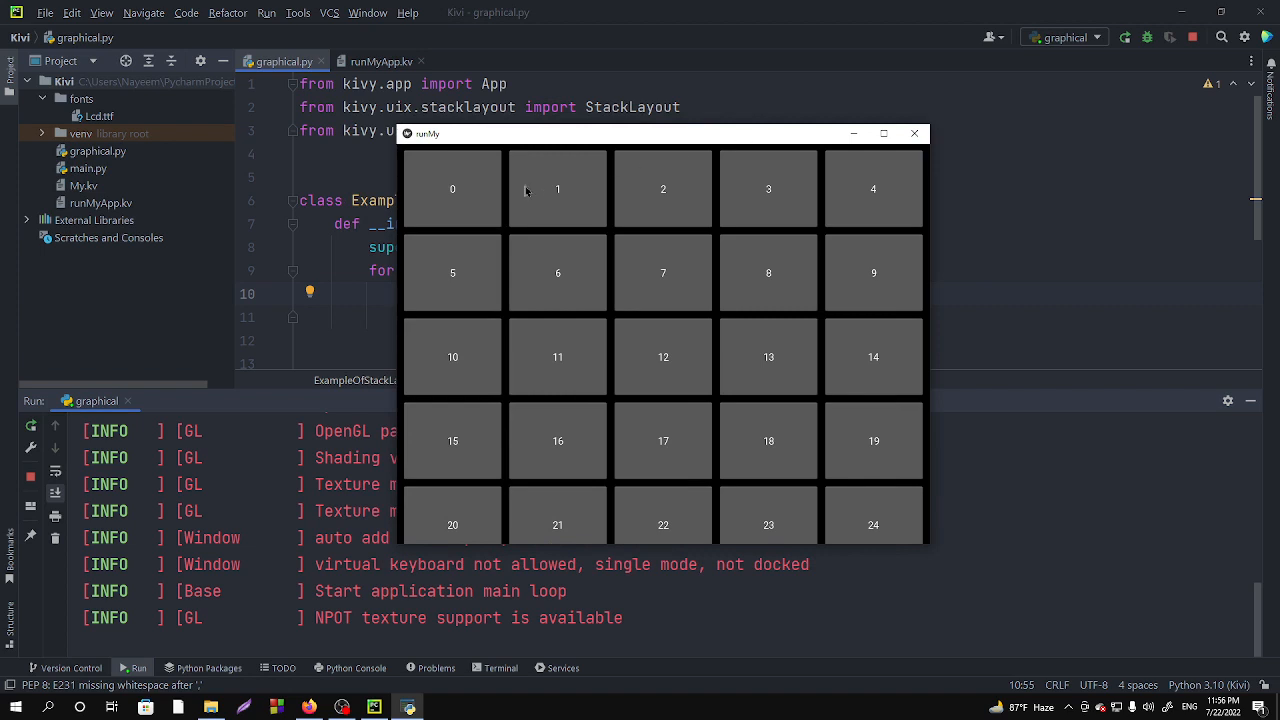
mouse_move(920, 150)
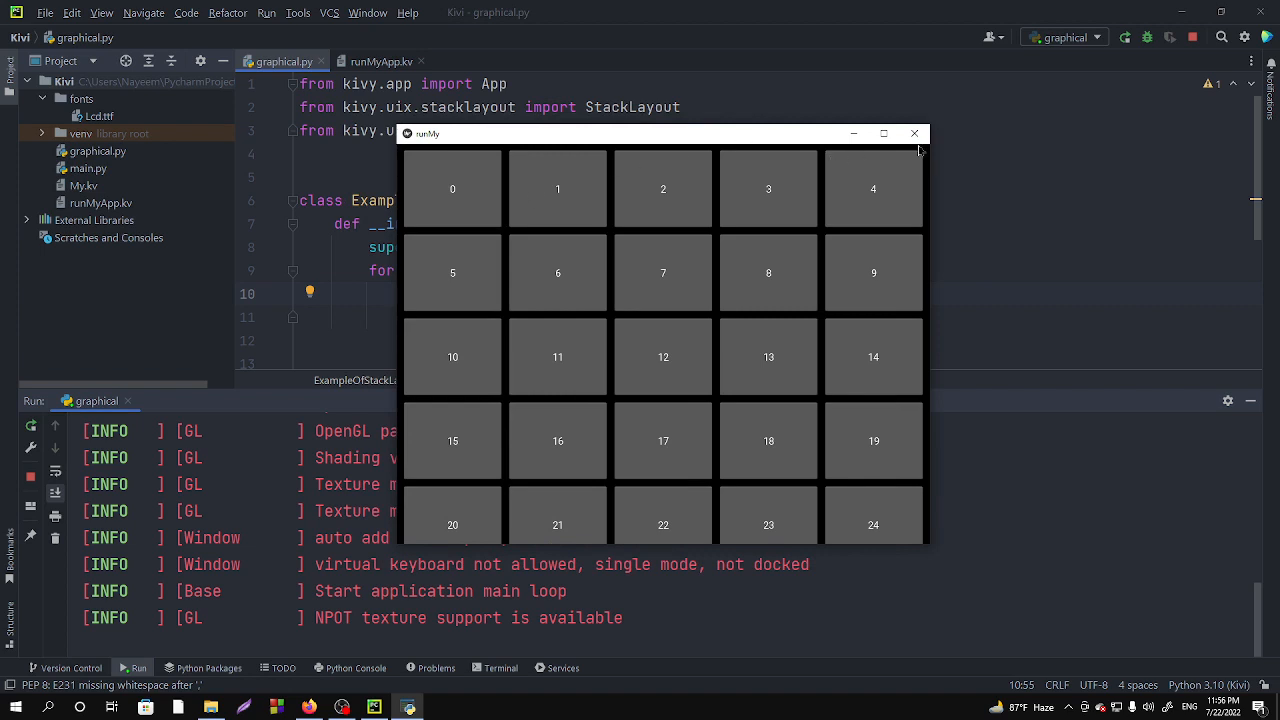
- Close the running app and set the Button's size_hint to (None, None)
click(912, 132)
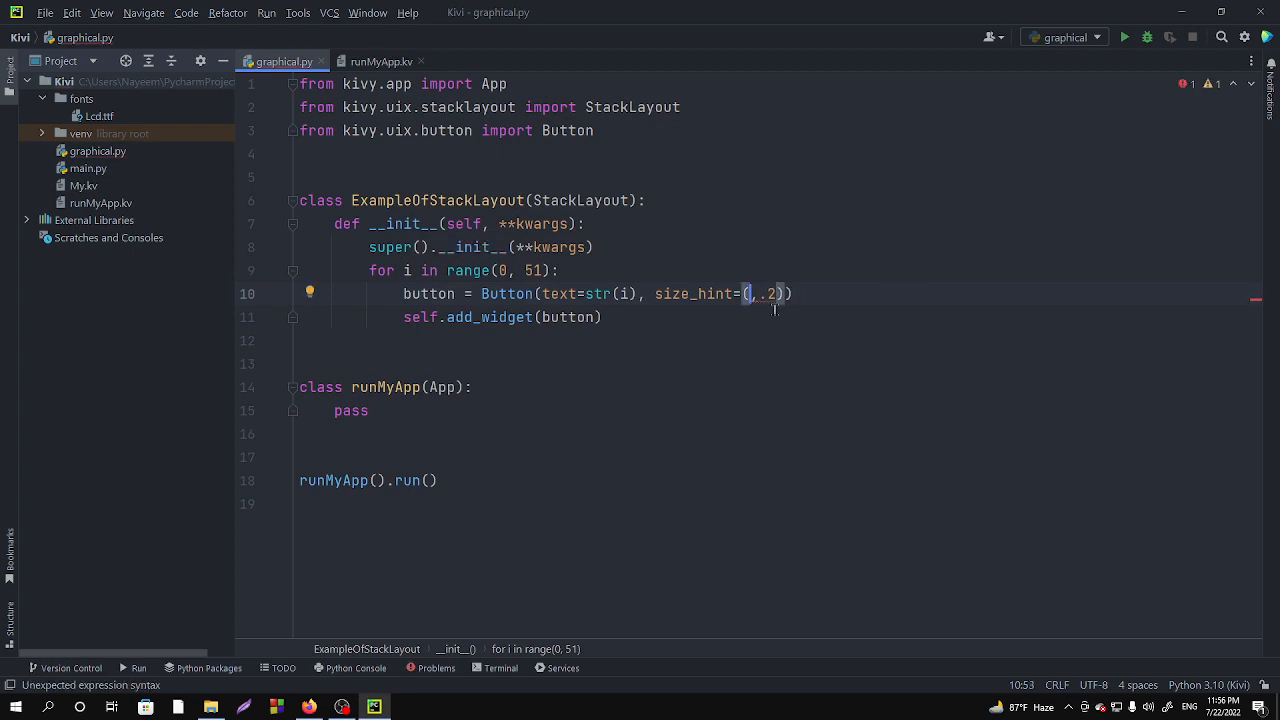
text(None)
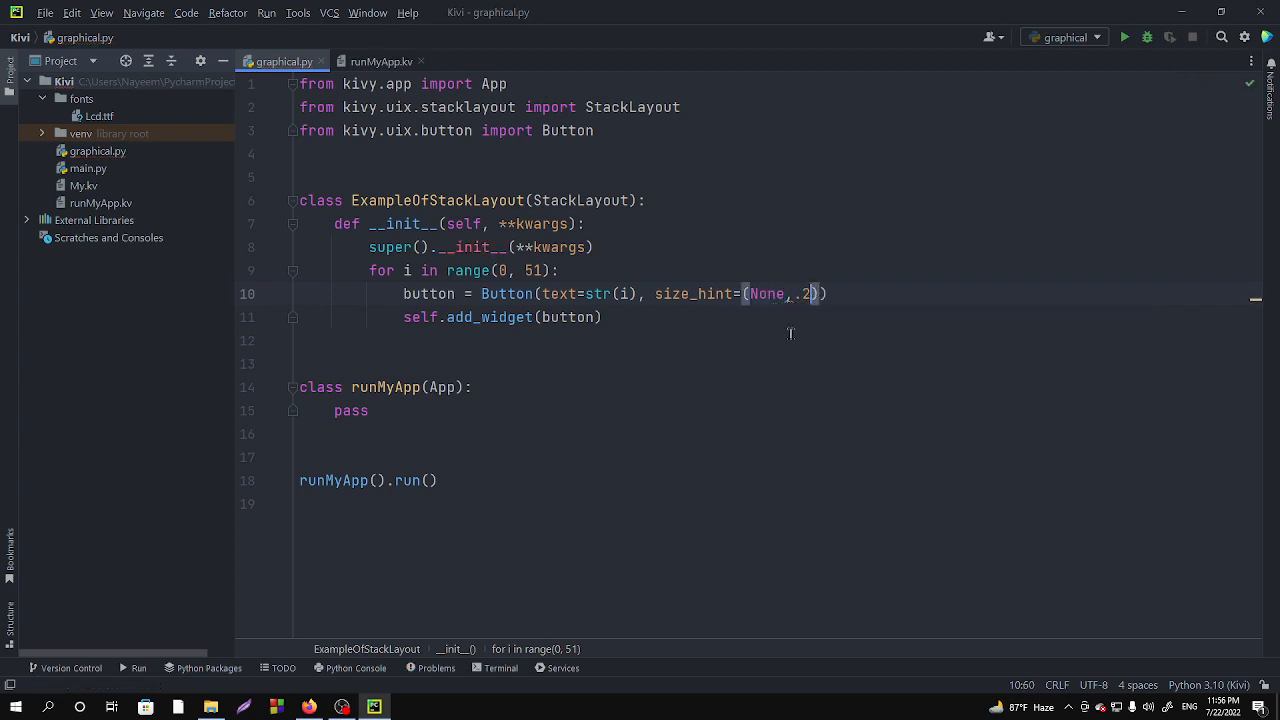
text(N)
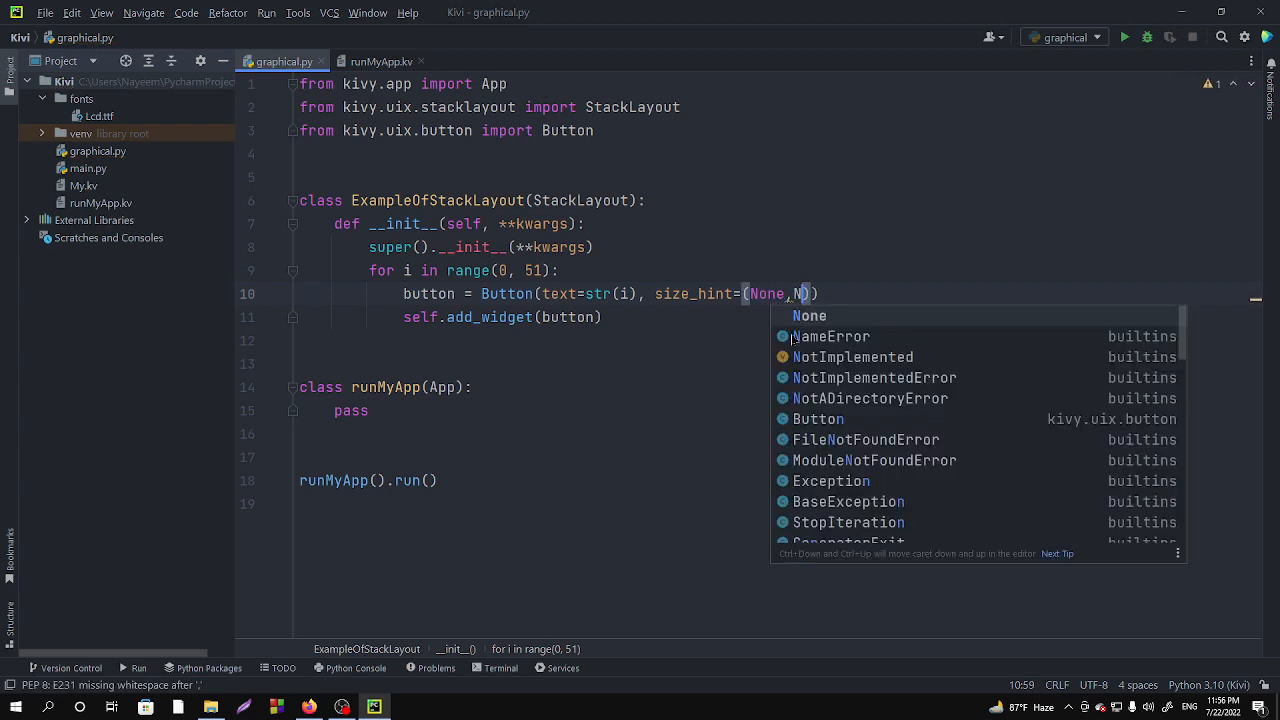
text(None)
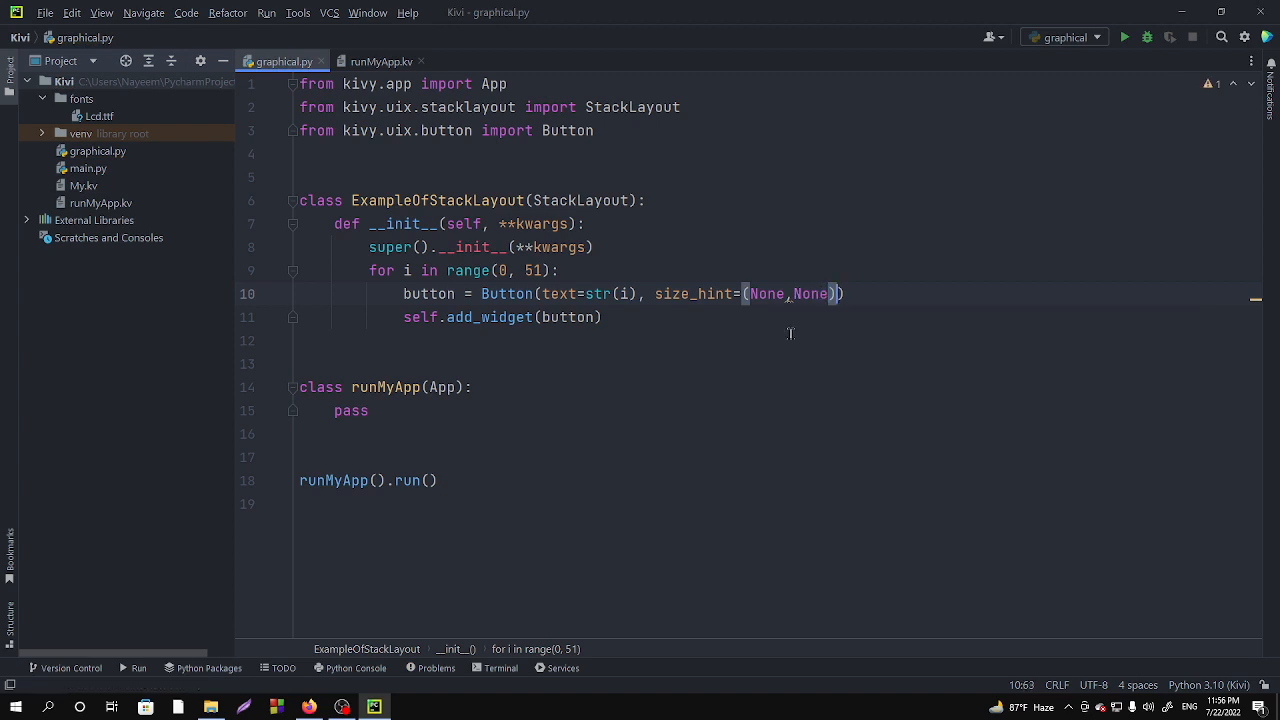
text(,size=(')
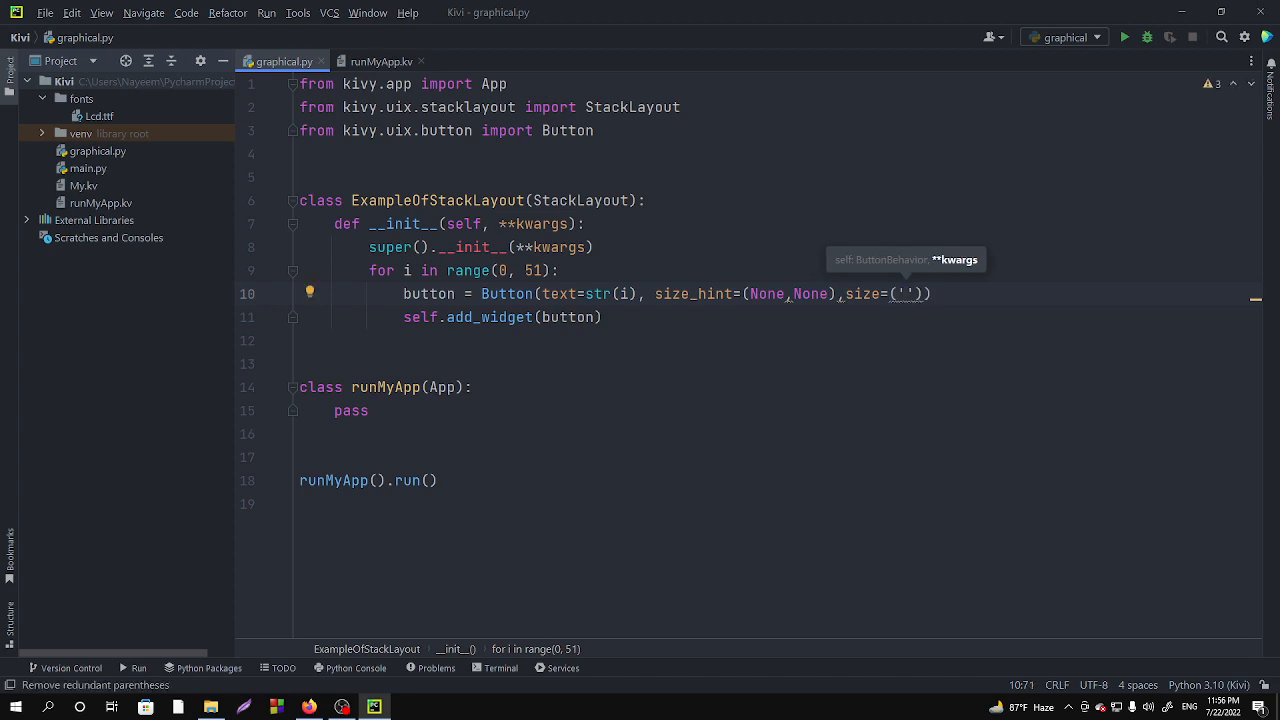
- Give the Button a fixed size of ('100dp', '100dp')
text(100dp)
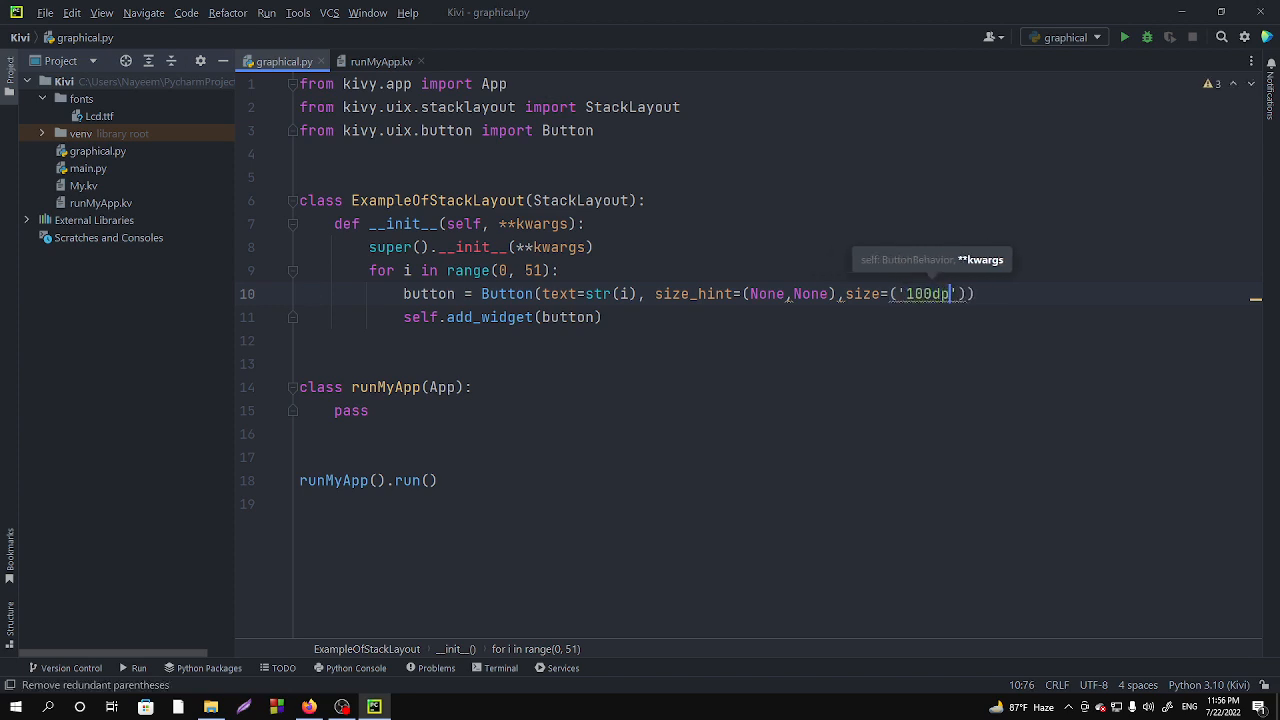
text(,)
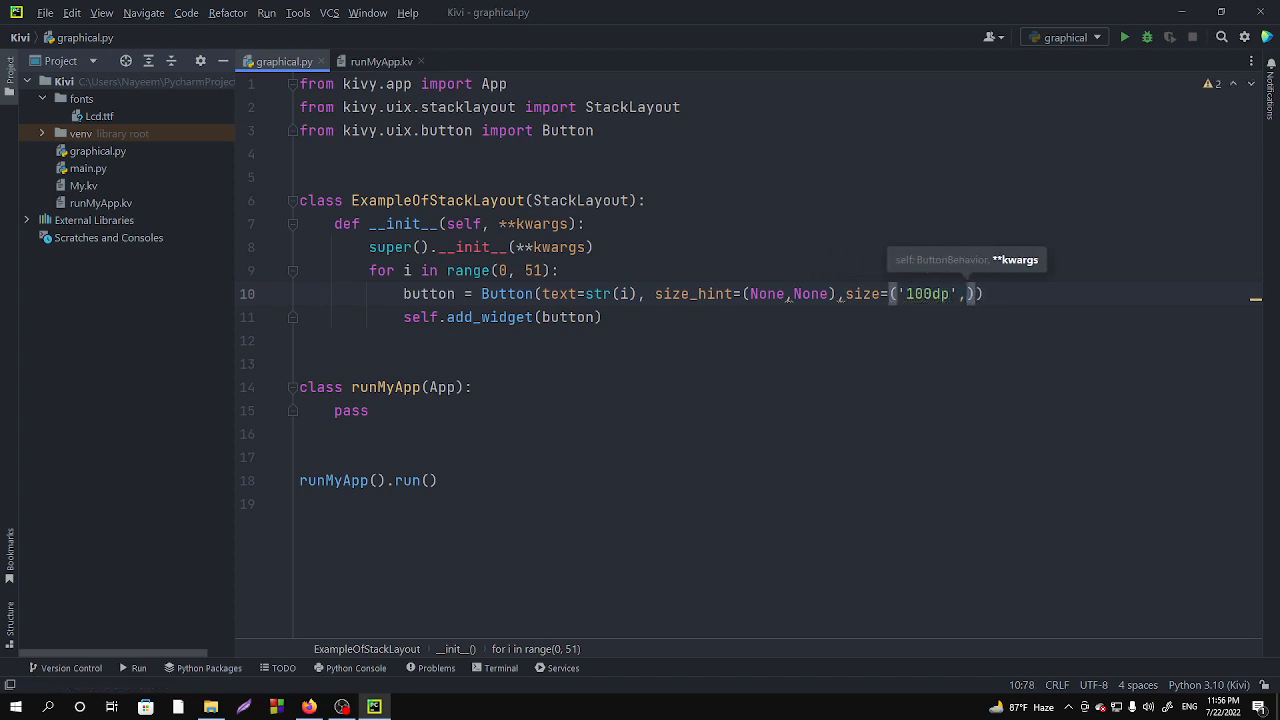
text(")
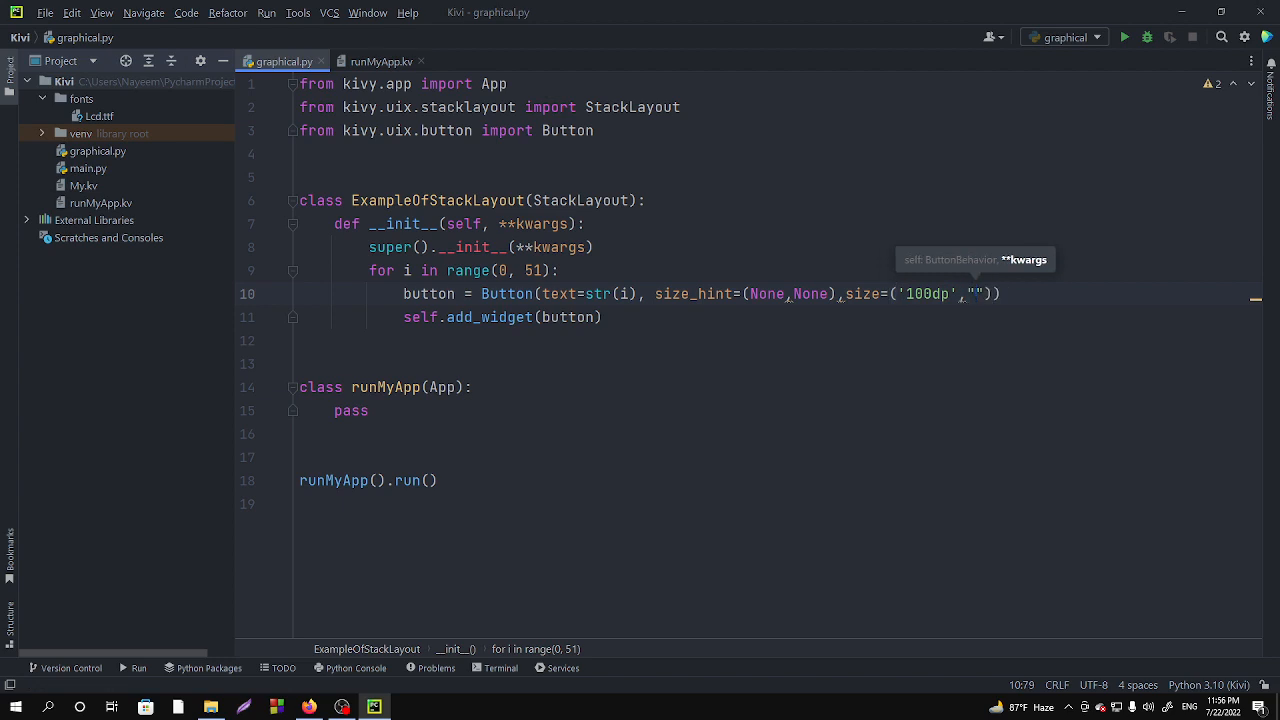
text(100dp)
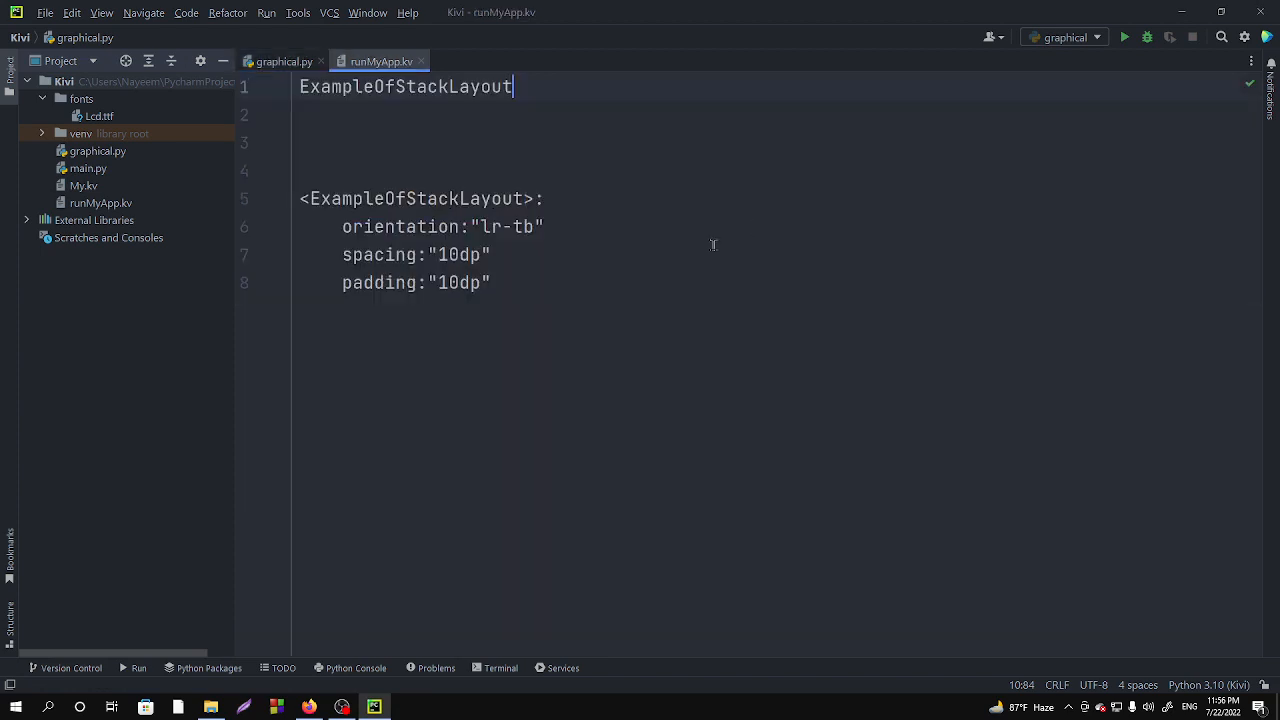
- Rename the kv root widget on line 1 to ExampleOfScrollView
double_click(470, 88)
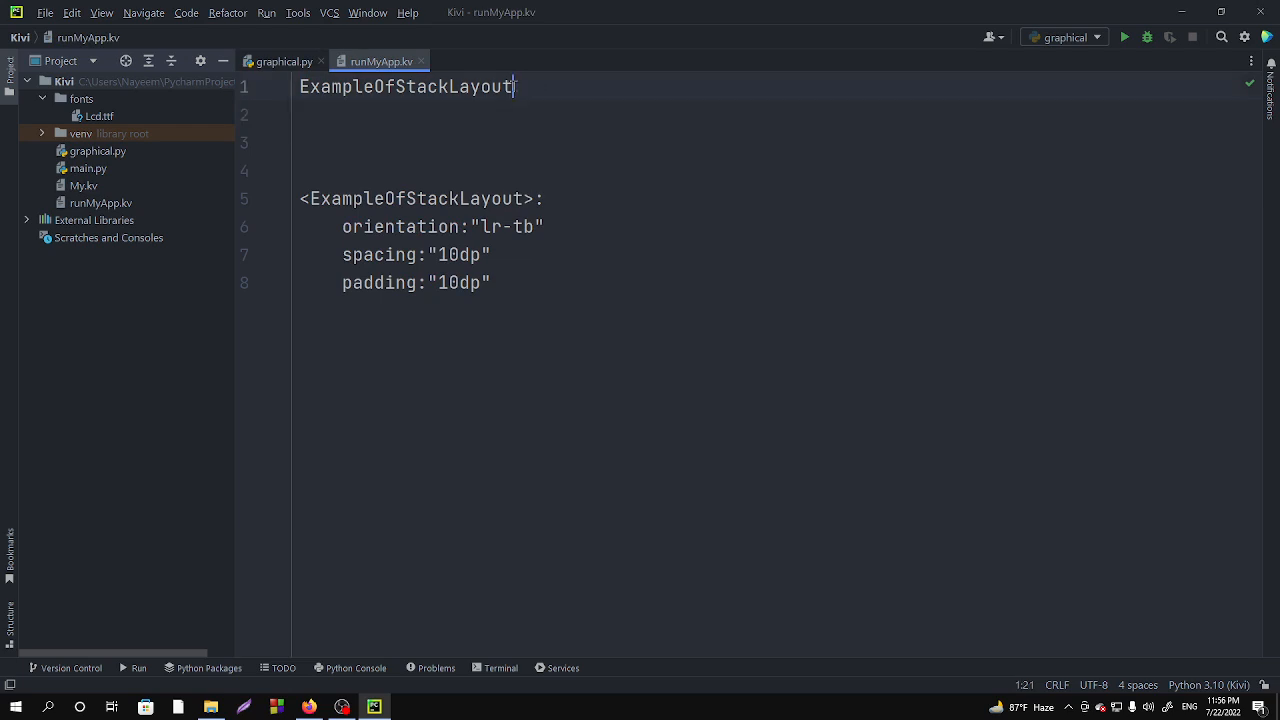
key(Backspace)
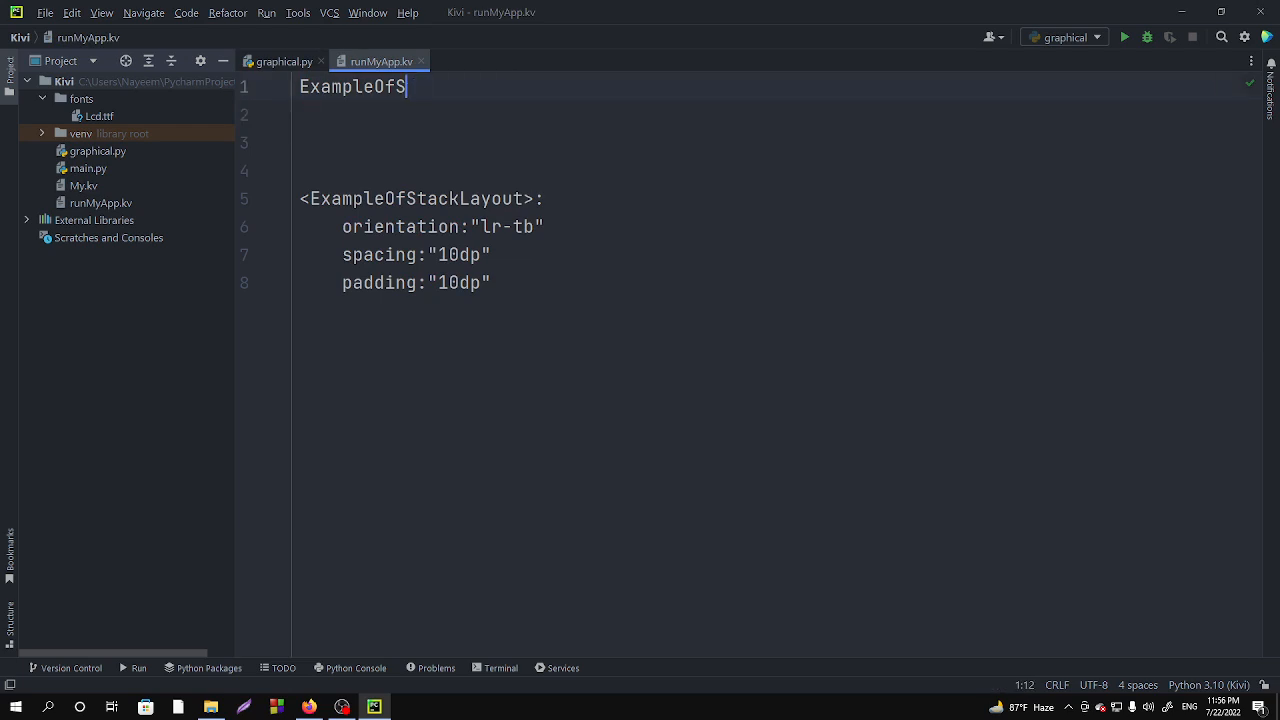
text(croll)
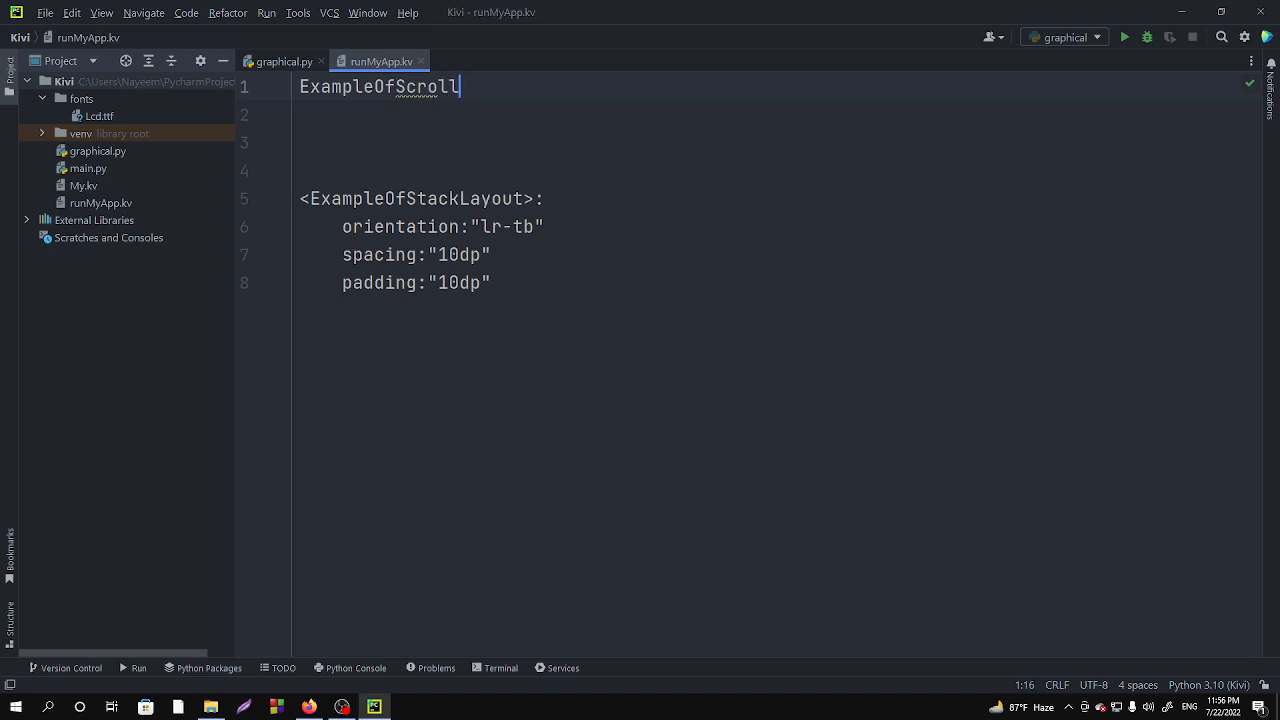
text(View:)
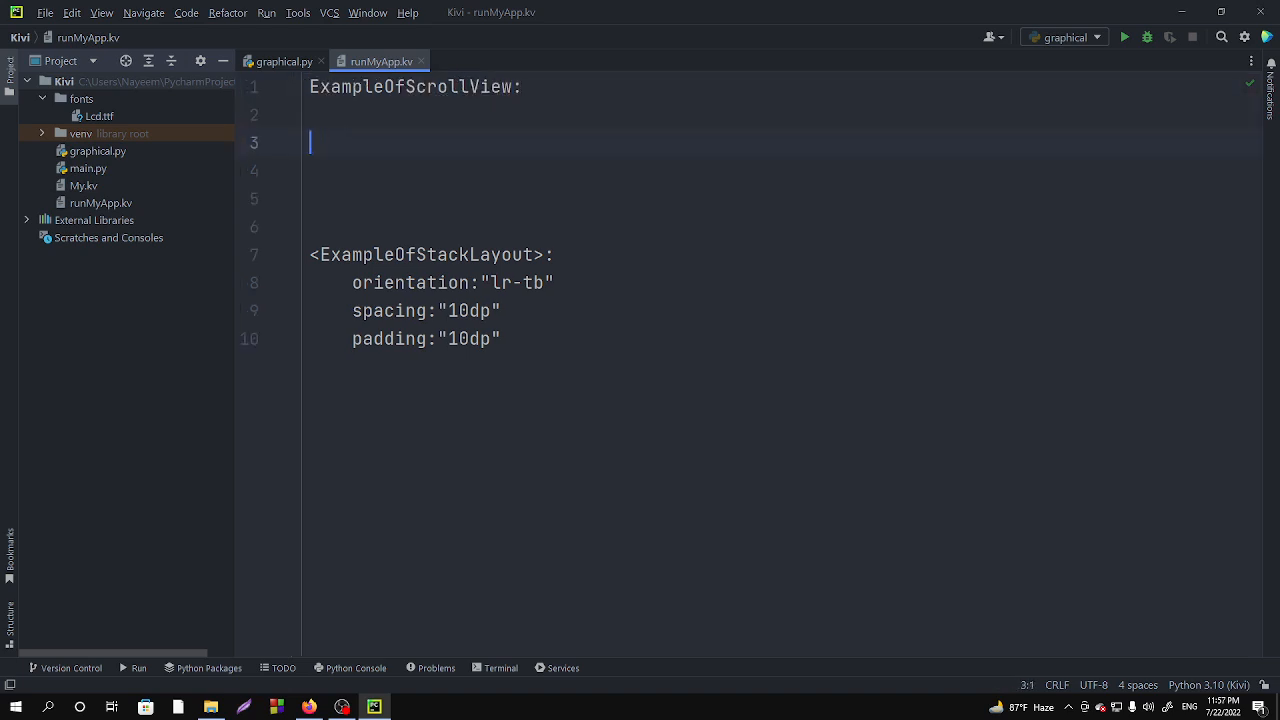
- Add the rule header <ExampleOfScrollView@ScrollView>: below the root line
text(<)
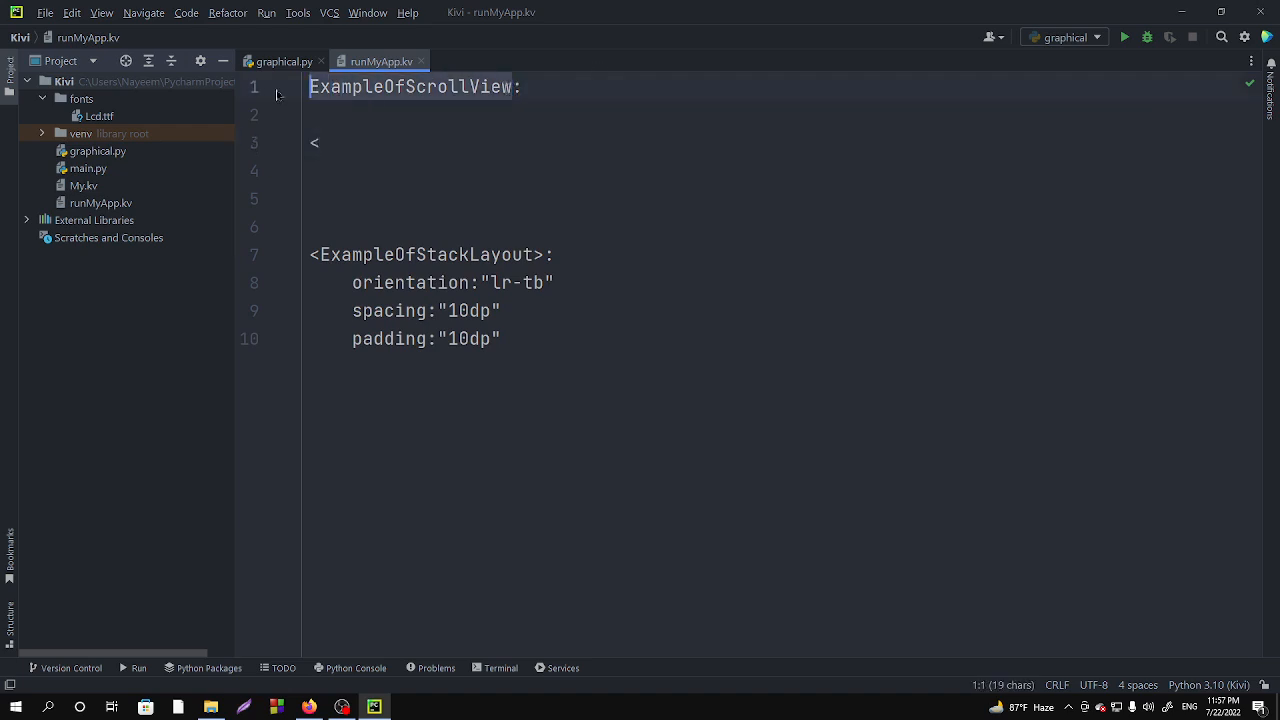
text(ExampleOfScrollView)
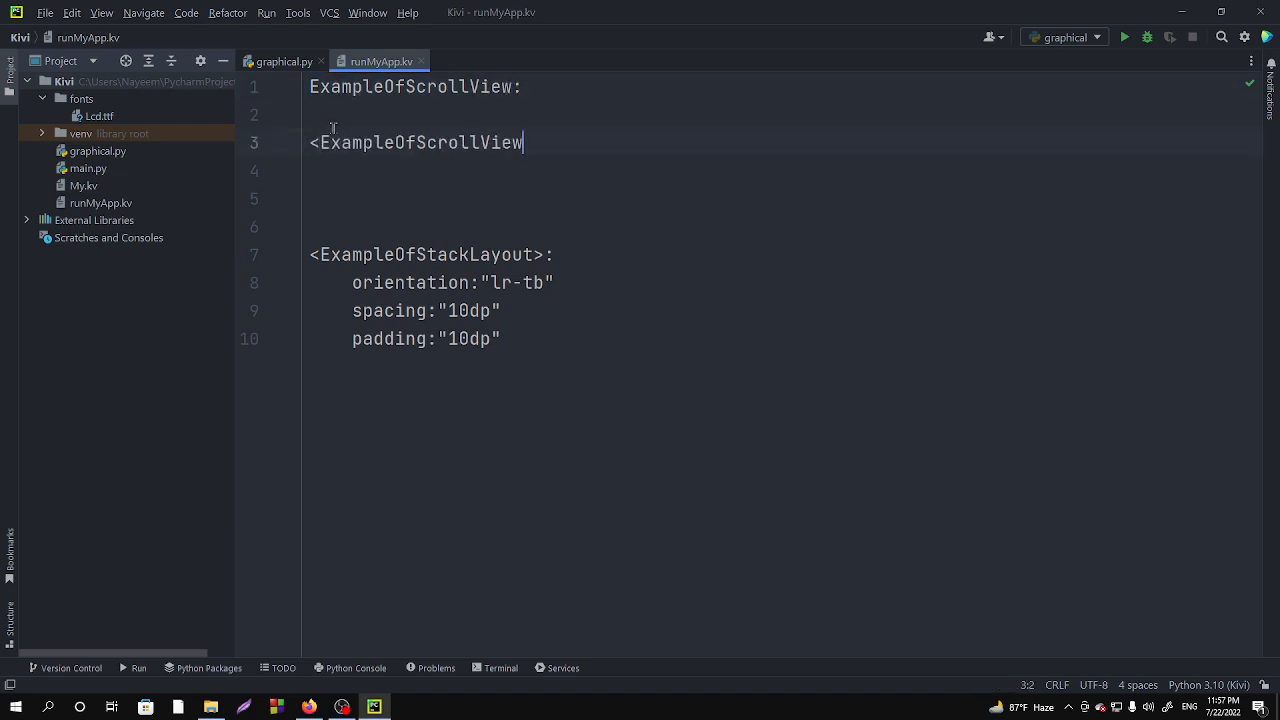
text(@)
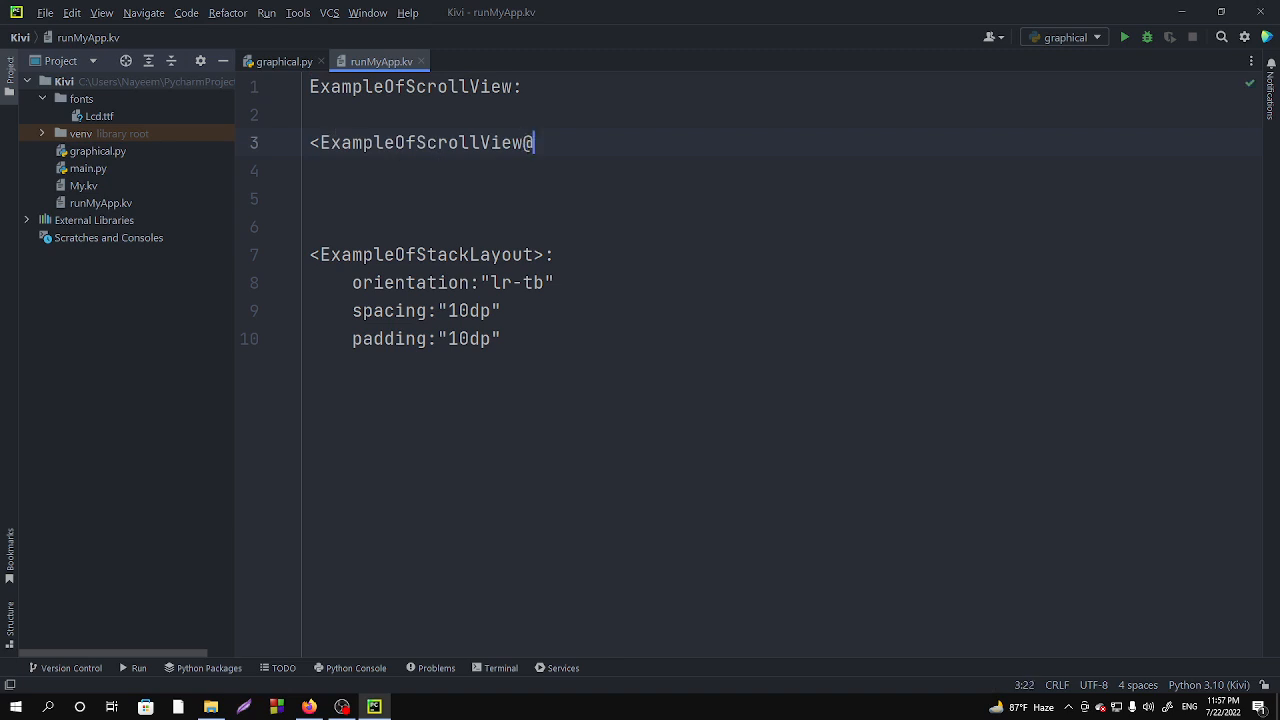
text(S)
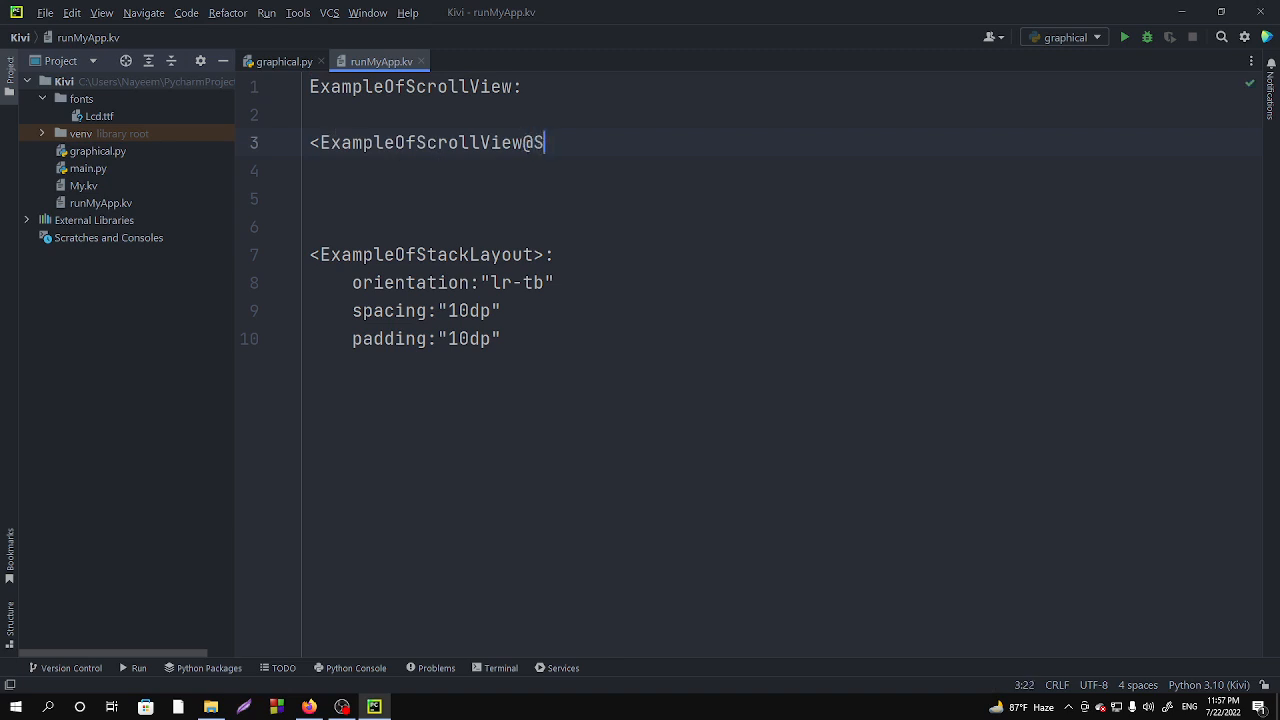
text(croll)
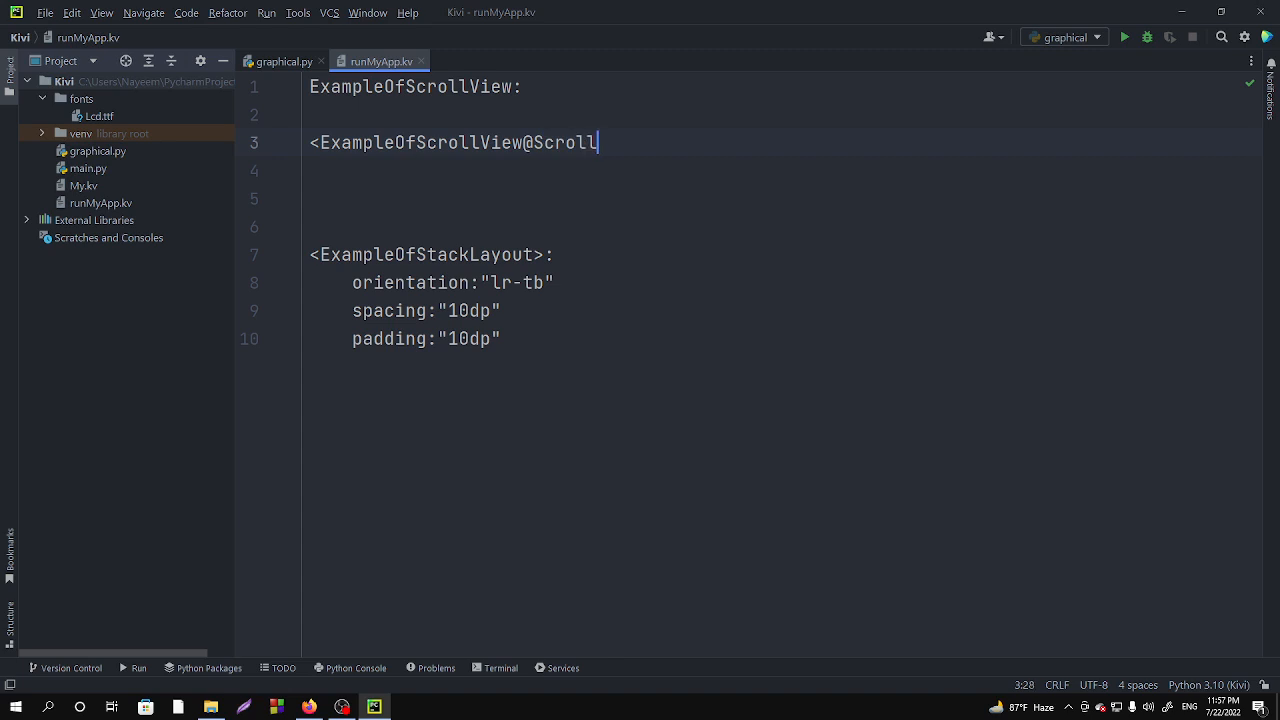
text(View)
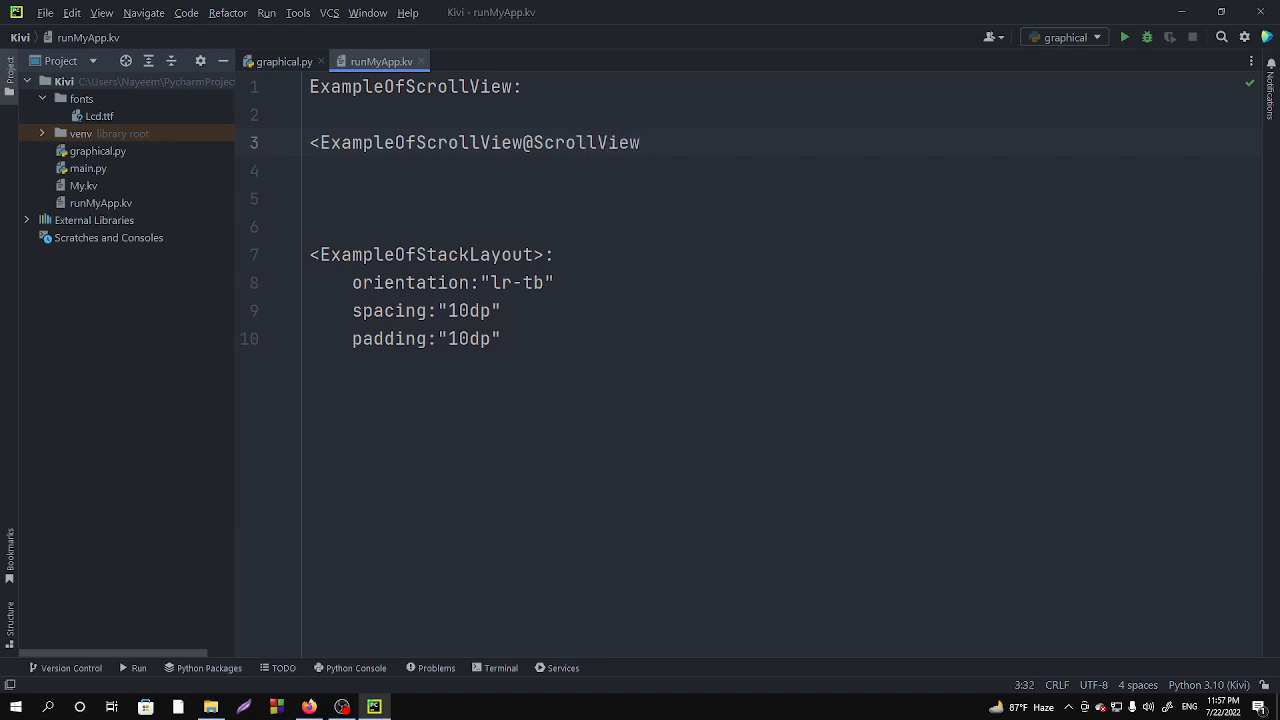
text(>:)
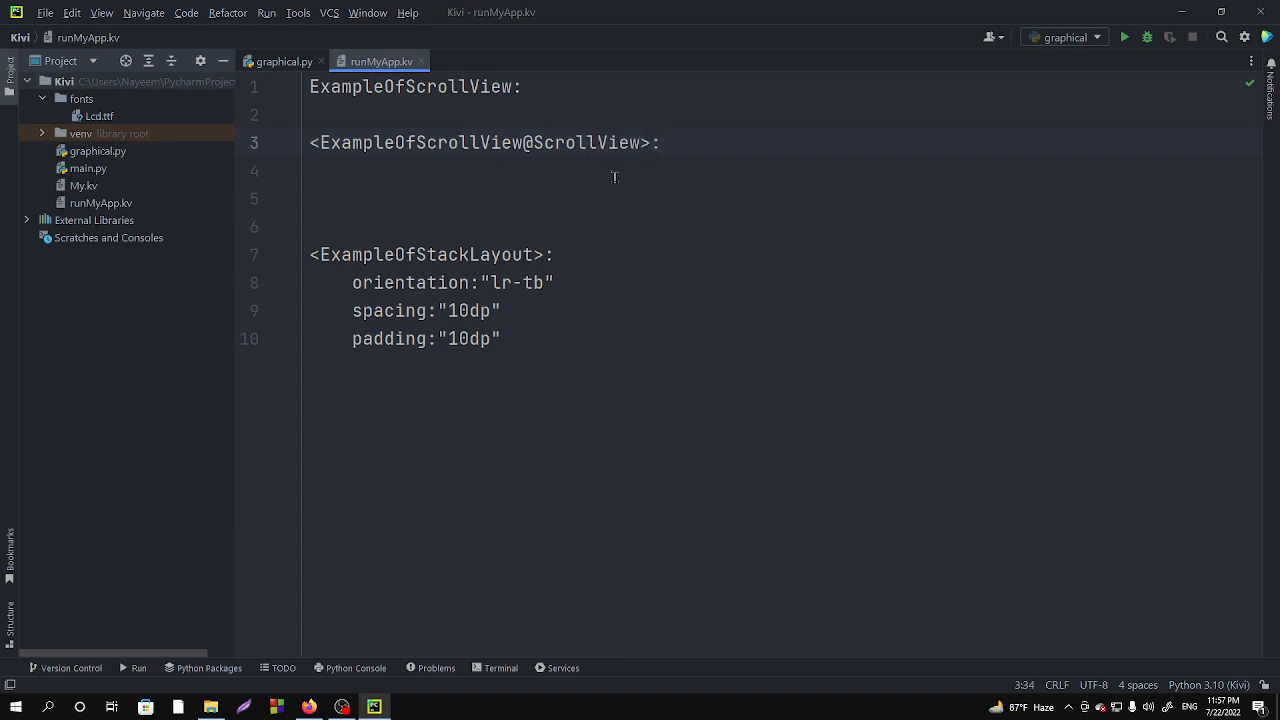
key(ctrl+tab)
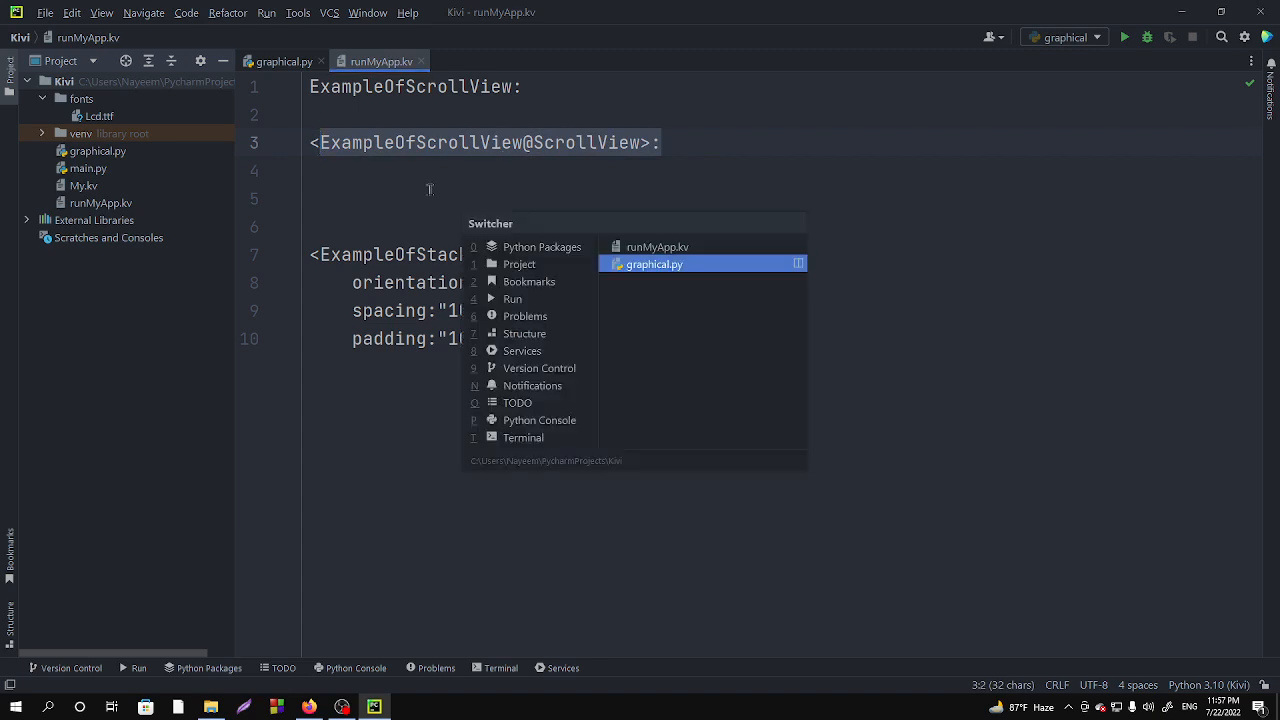
click(654, 264)
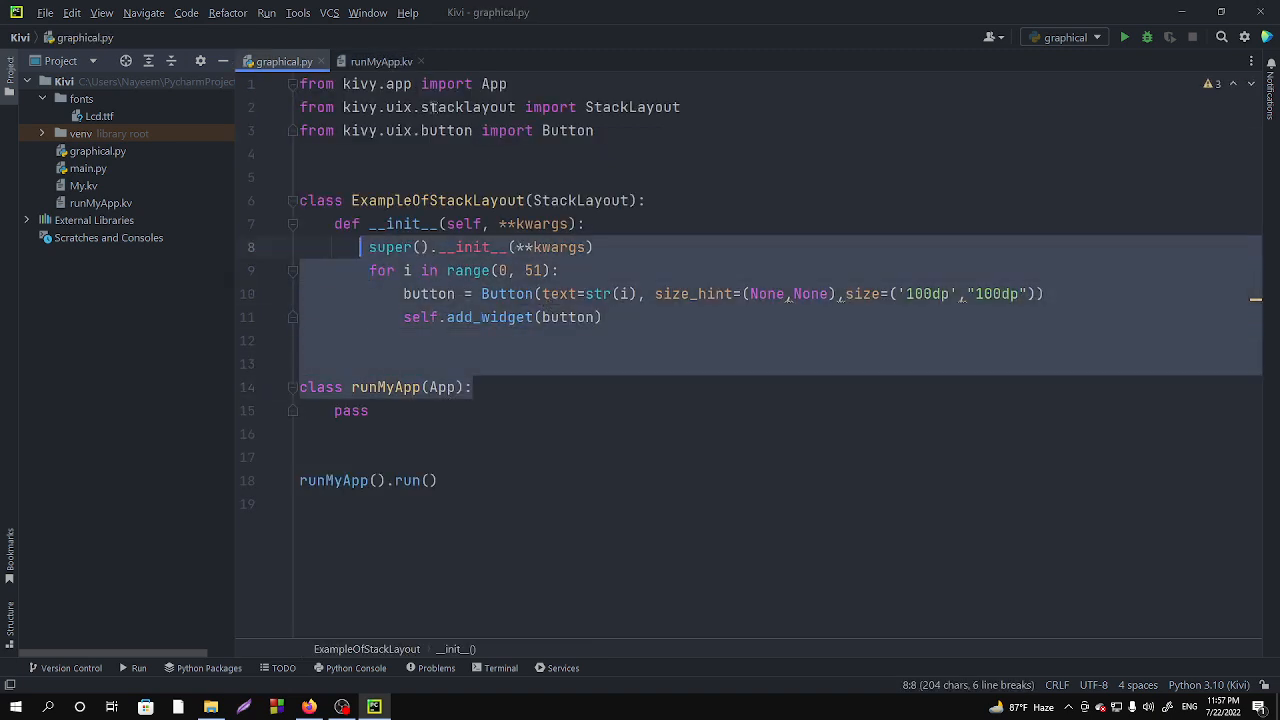
click(380, 60)
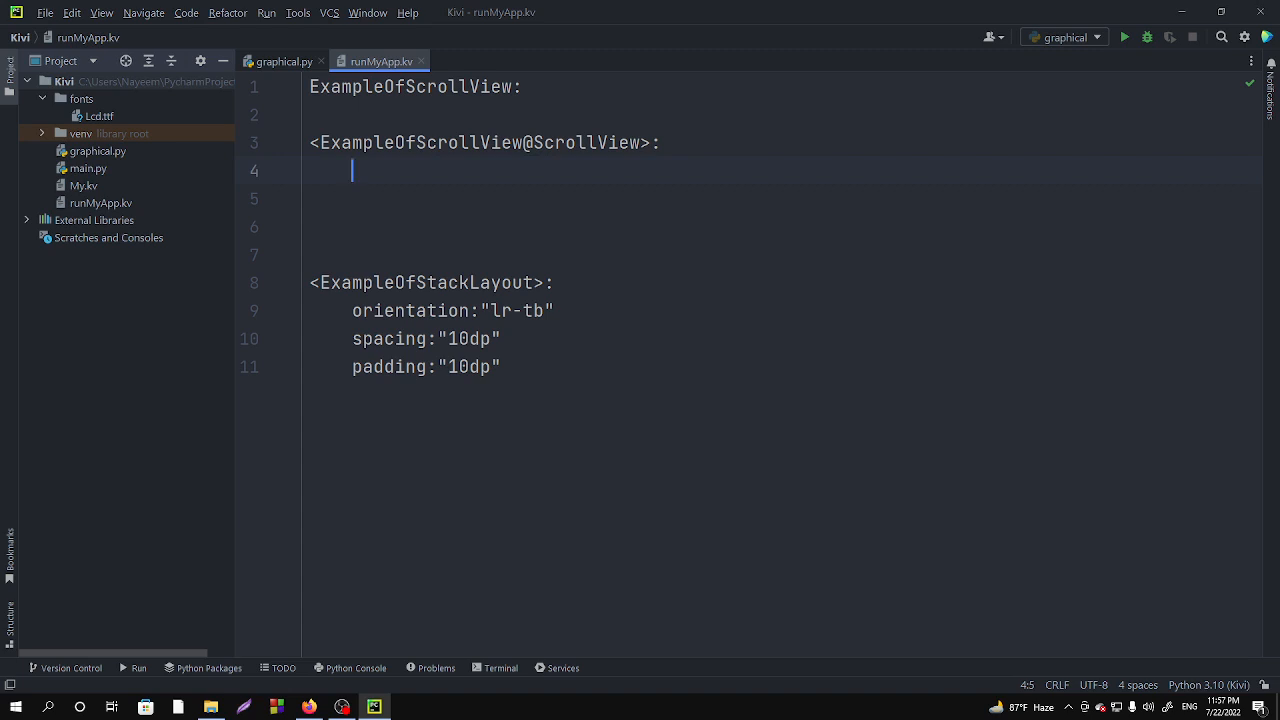
- Nest an ExampleOfStackLayout child inside the ScrollView rule
double_click(430, 282)
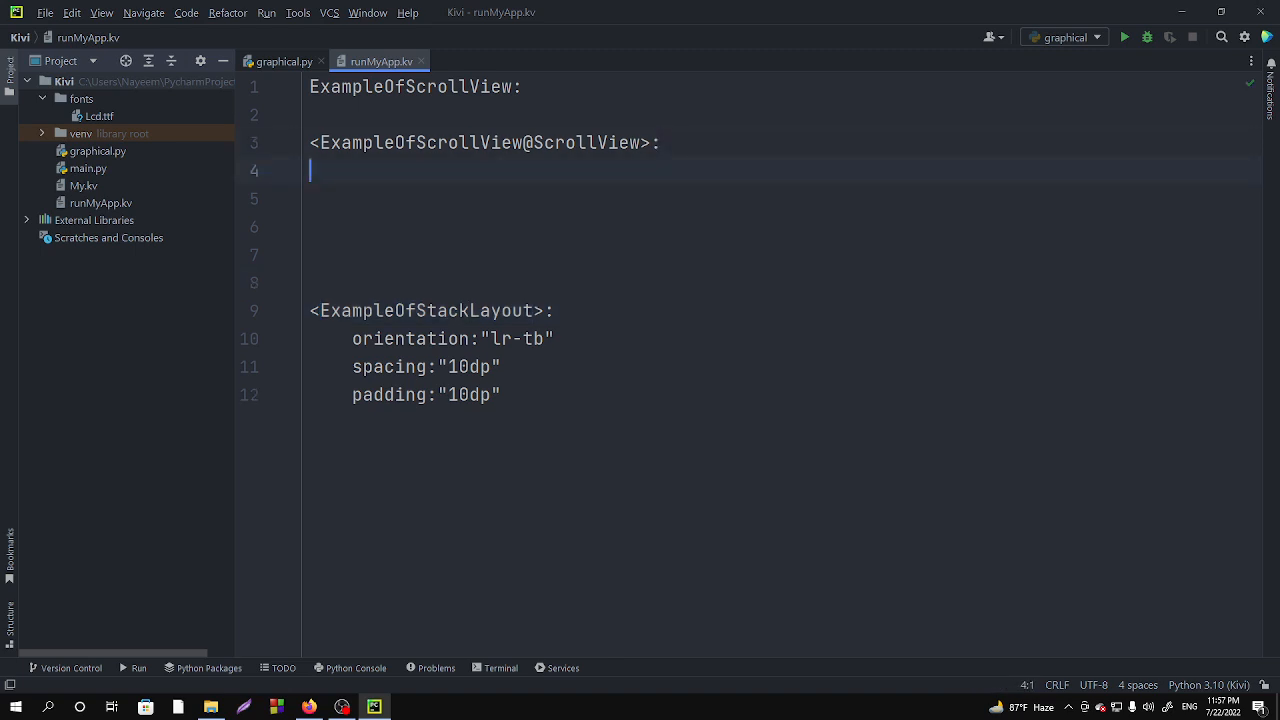
text(ExampleOfStackLayout:)
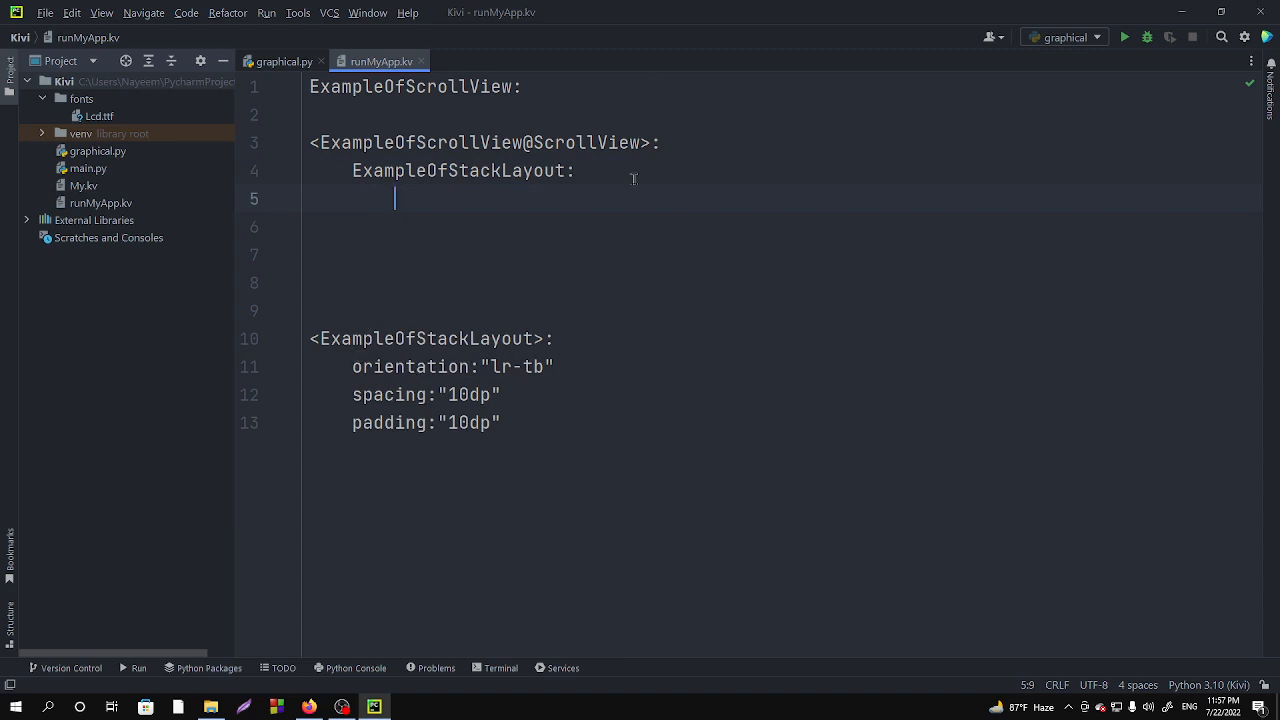
mouse_move(636, 350)
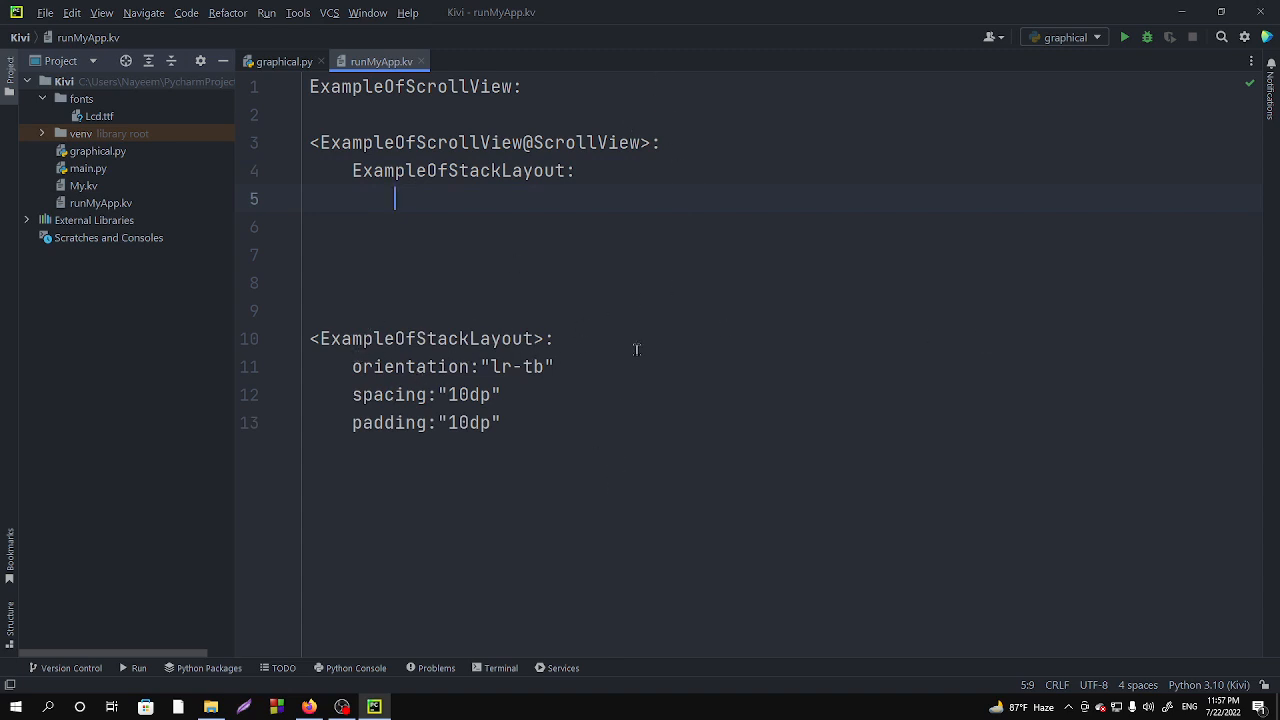
- Set the StackLayout's size_hint to 1,None, discarding a half-typed height line
text(six)
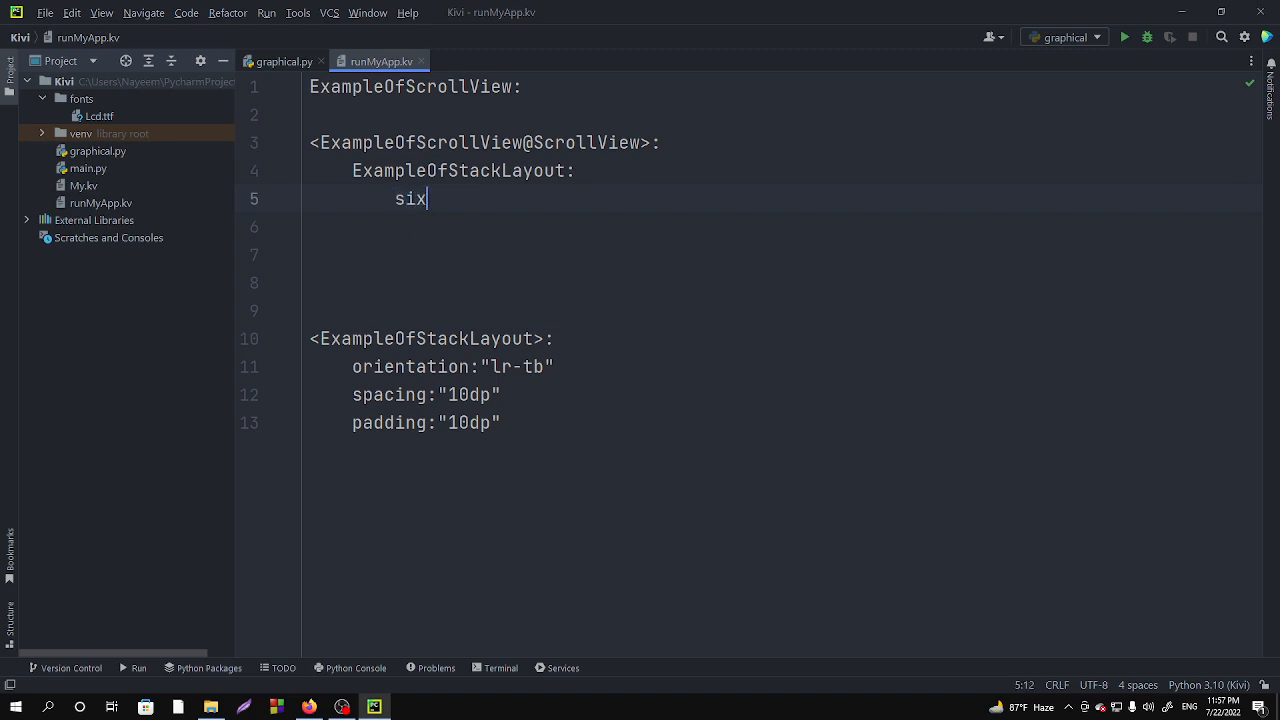
text(ze)
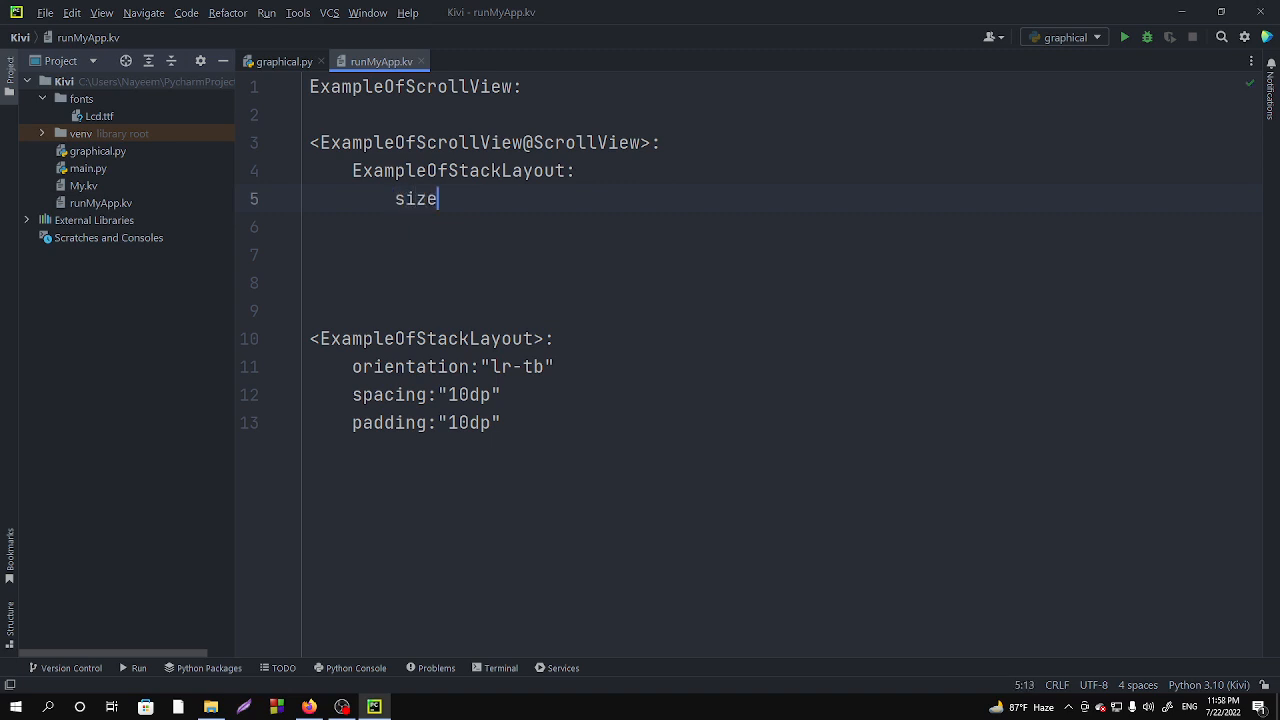
text(_hint:)
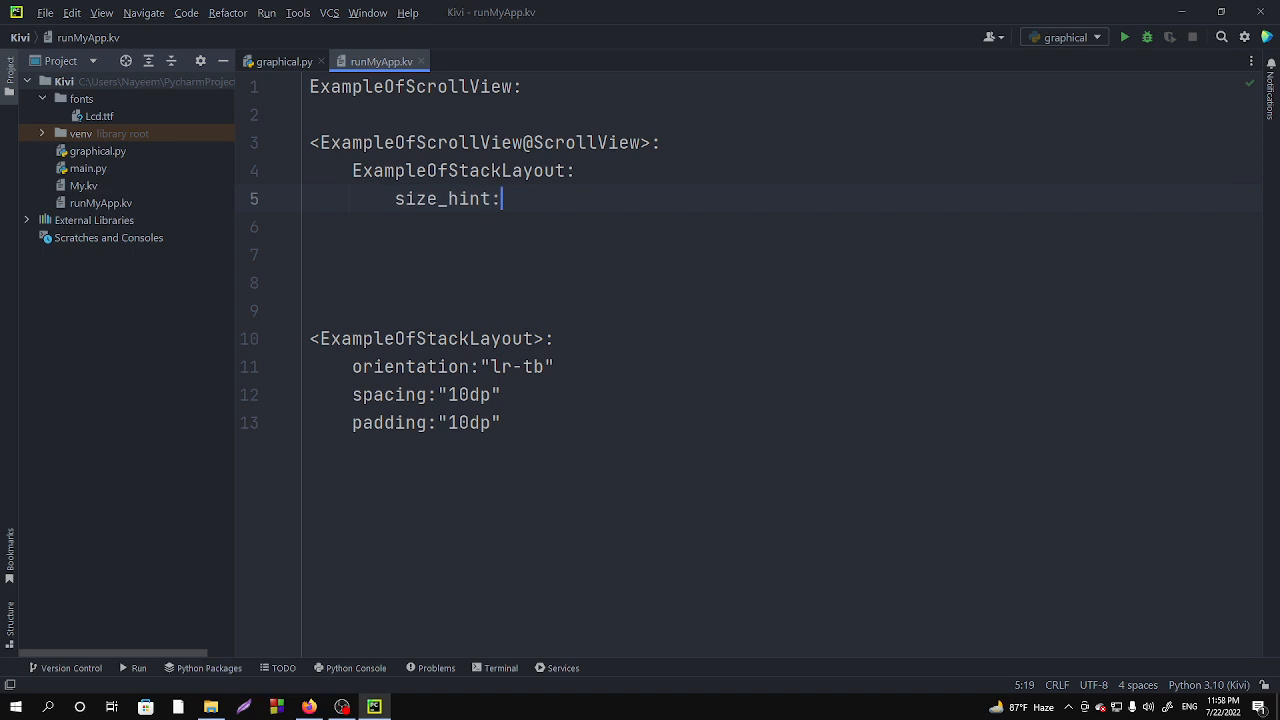
text(1)
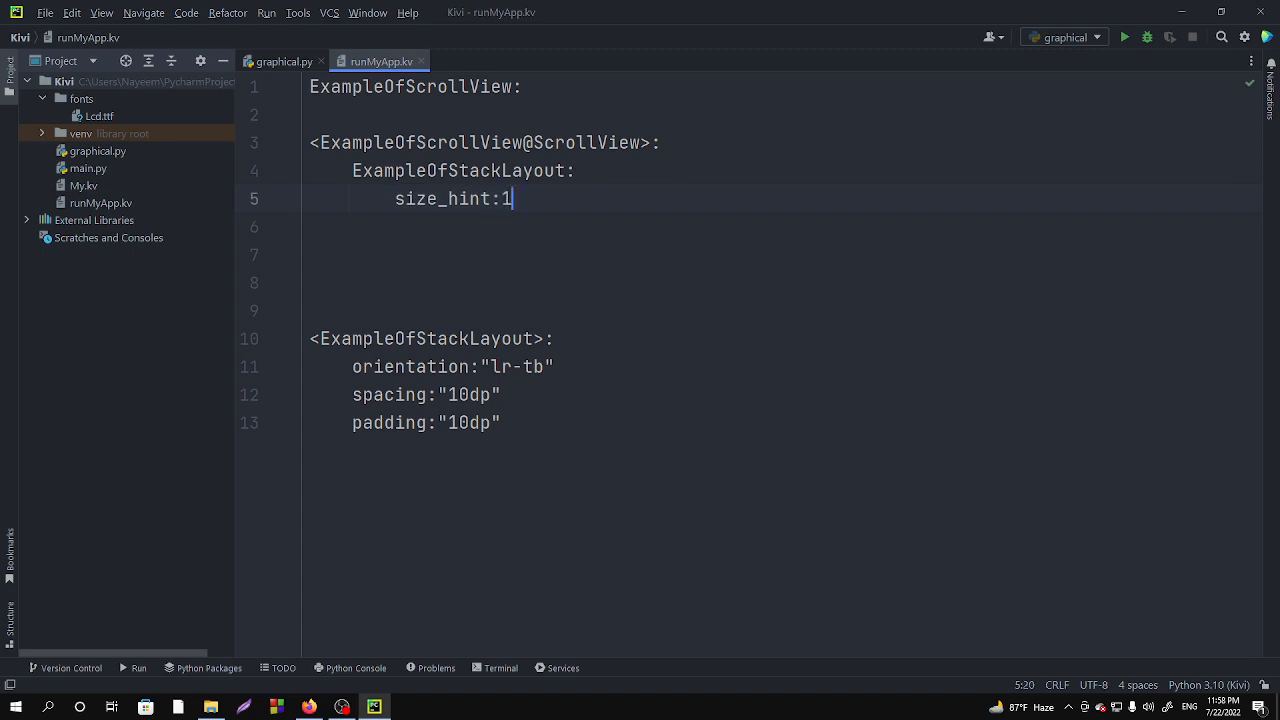
text(,None)
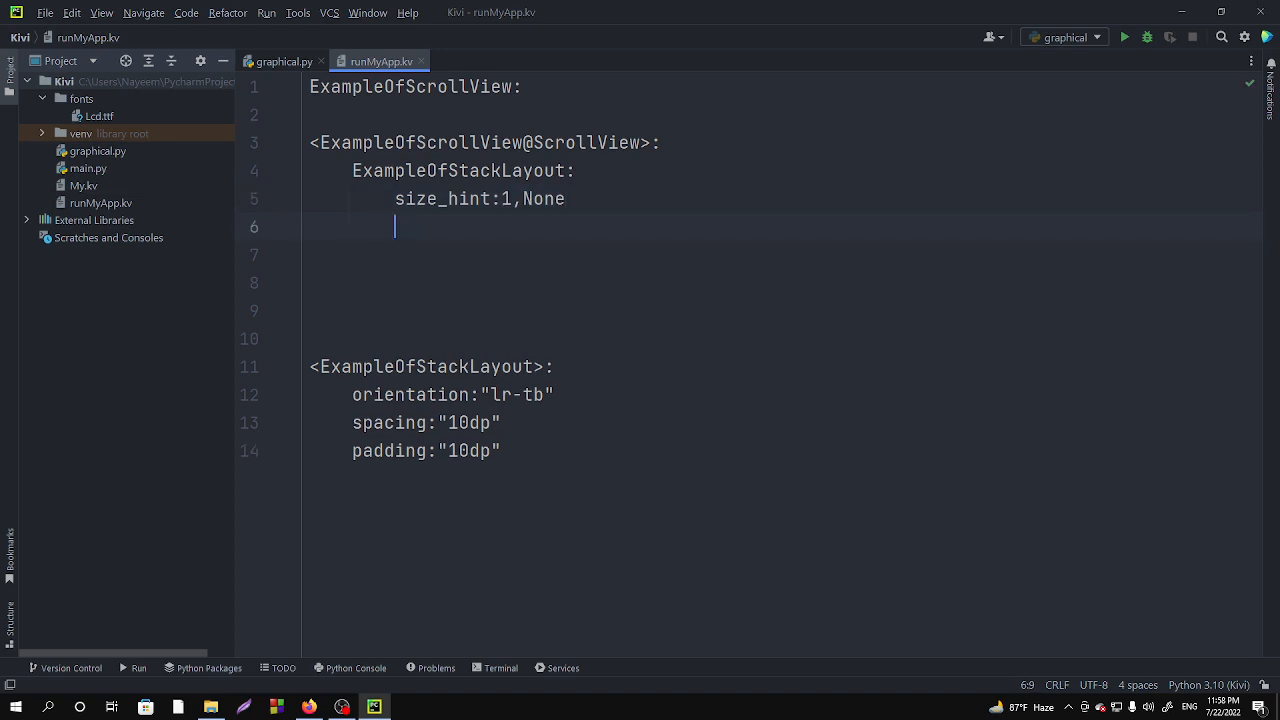
text(hei)
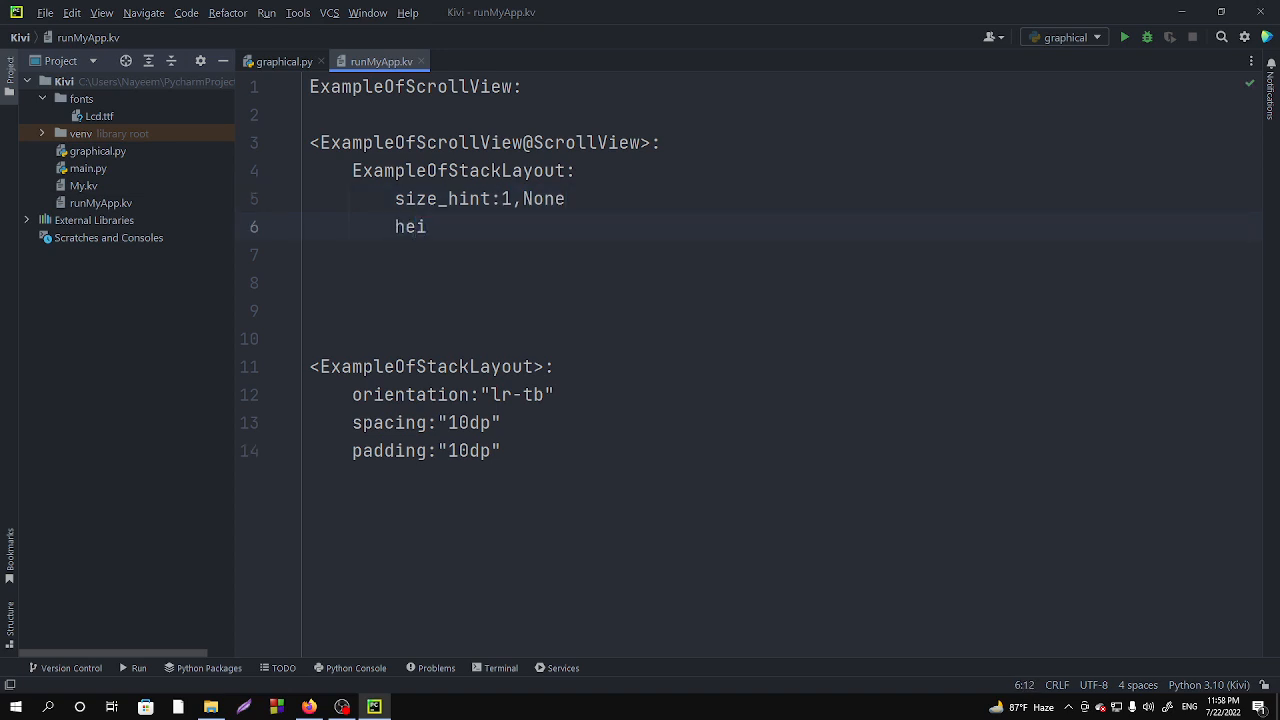
key(BackSpace)
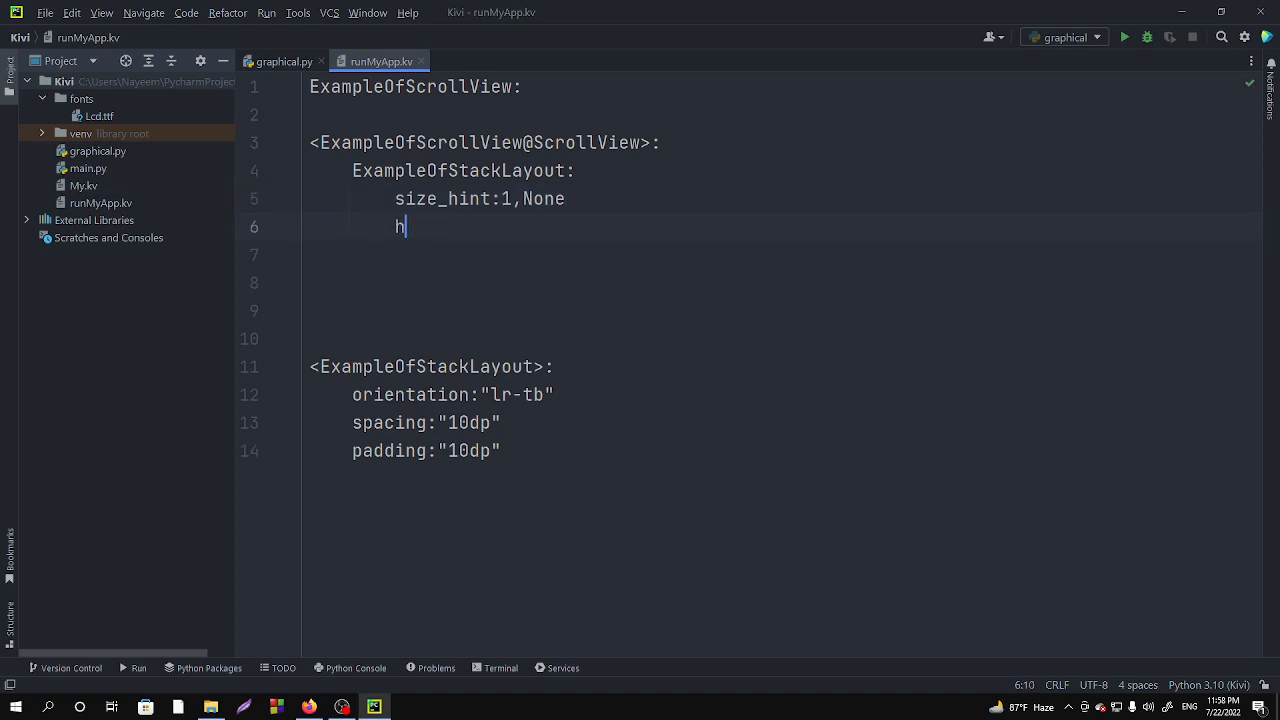
key(backspace)
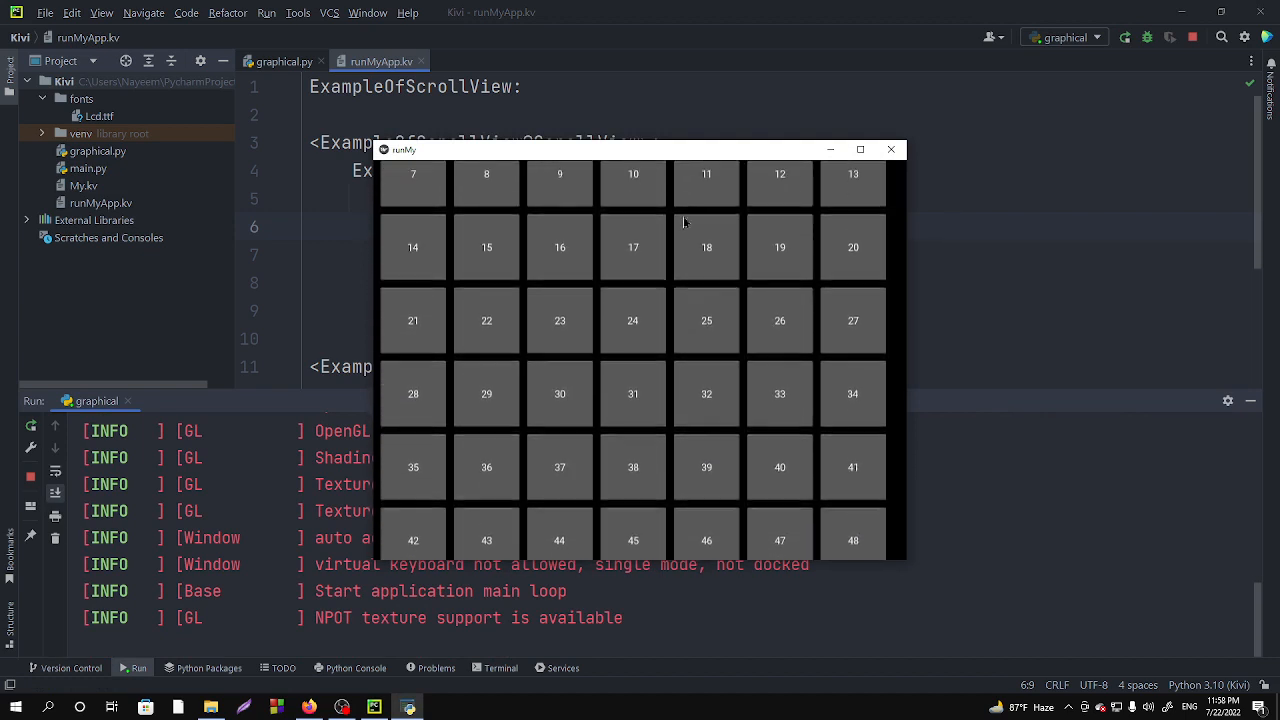
click(888, 148)
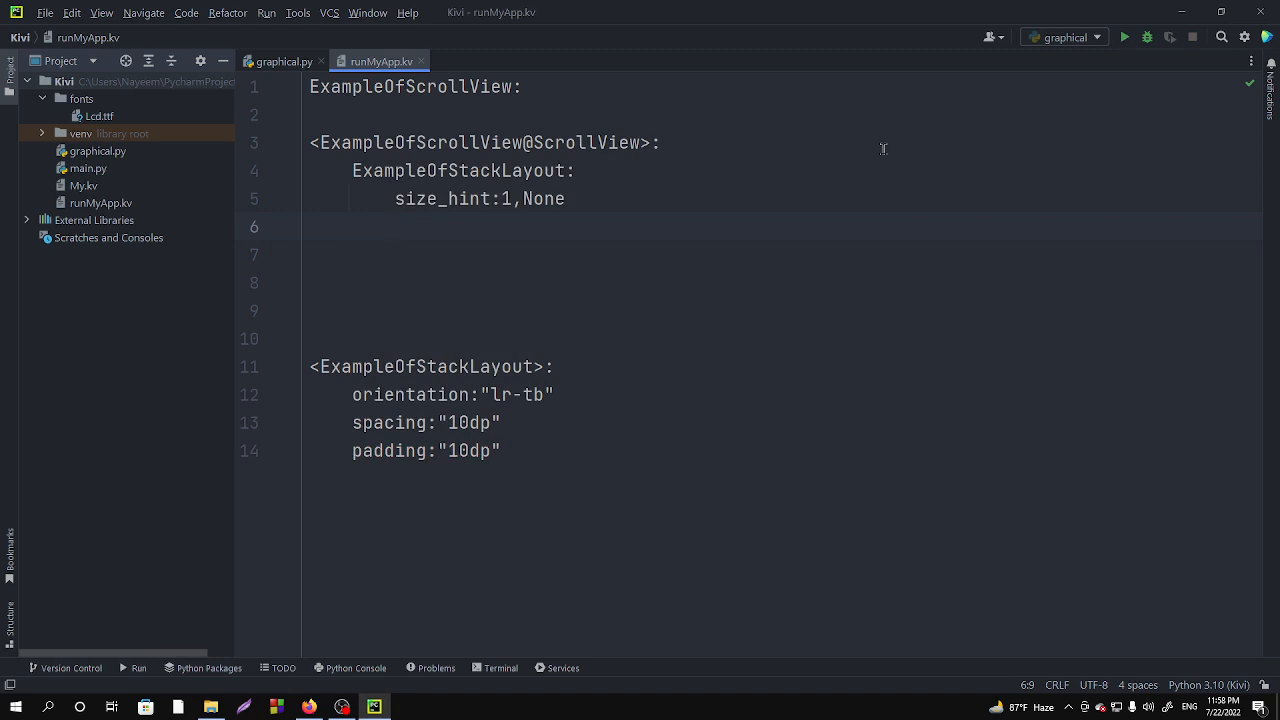
click(396, 226)
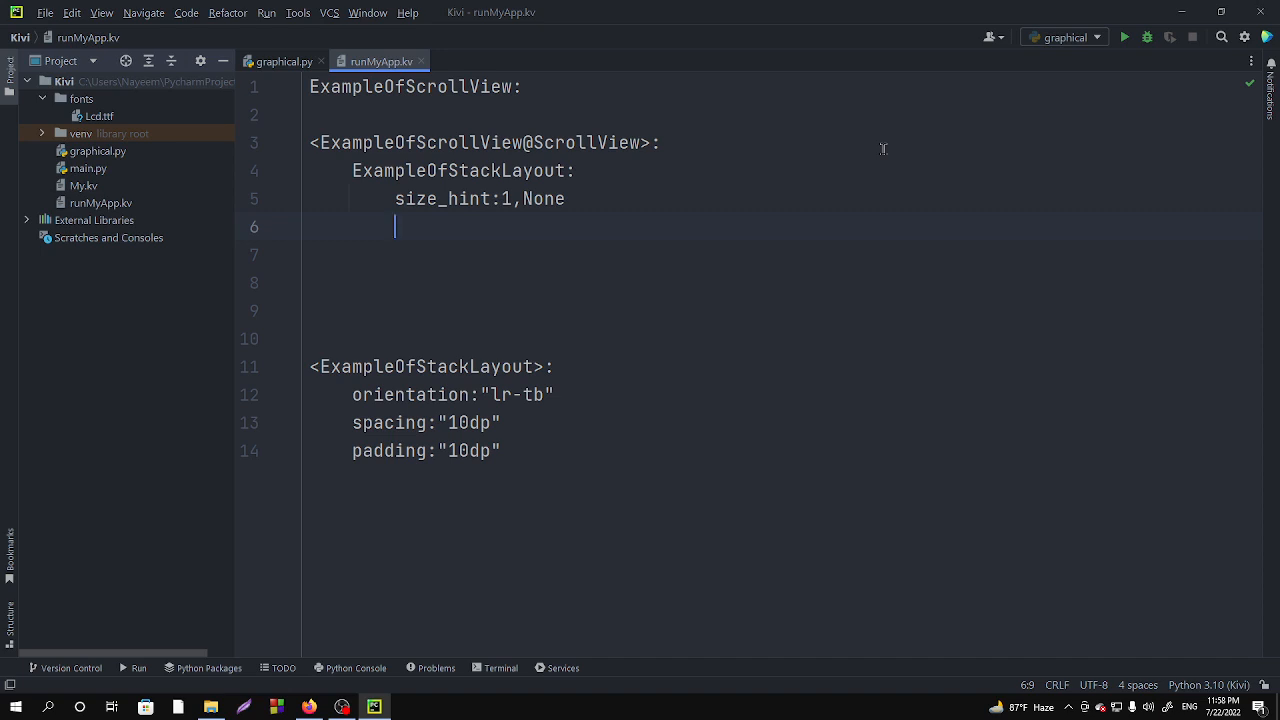
- Add height:5000 to the StackLayout rule under size_hint
text(hei)
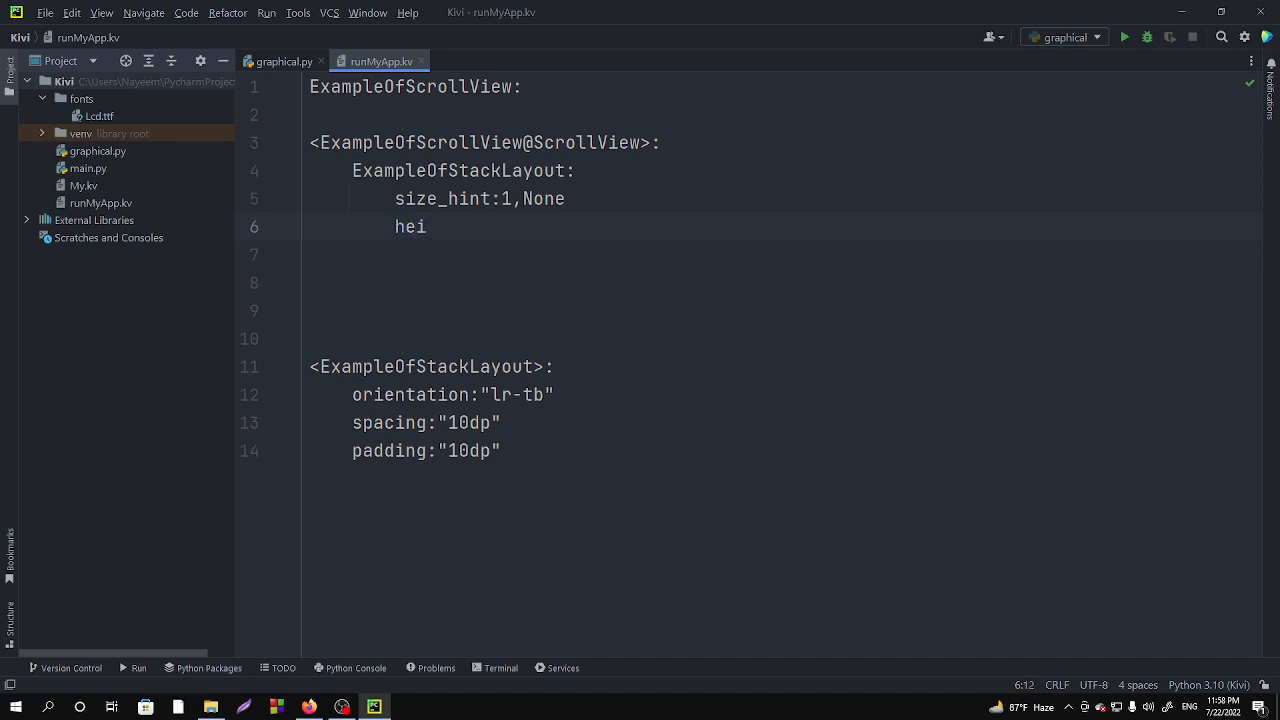
text(gh)
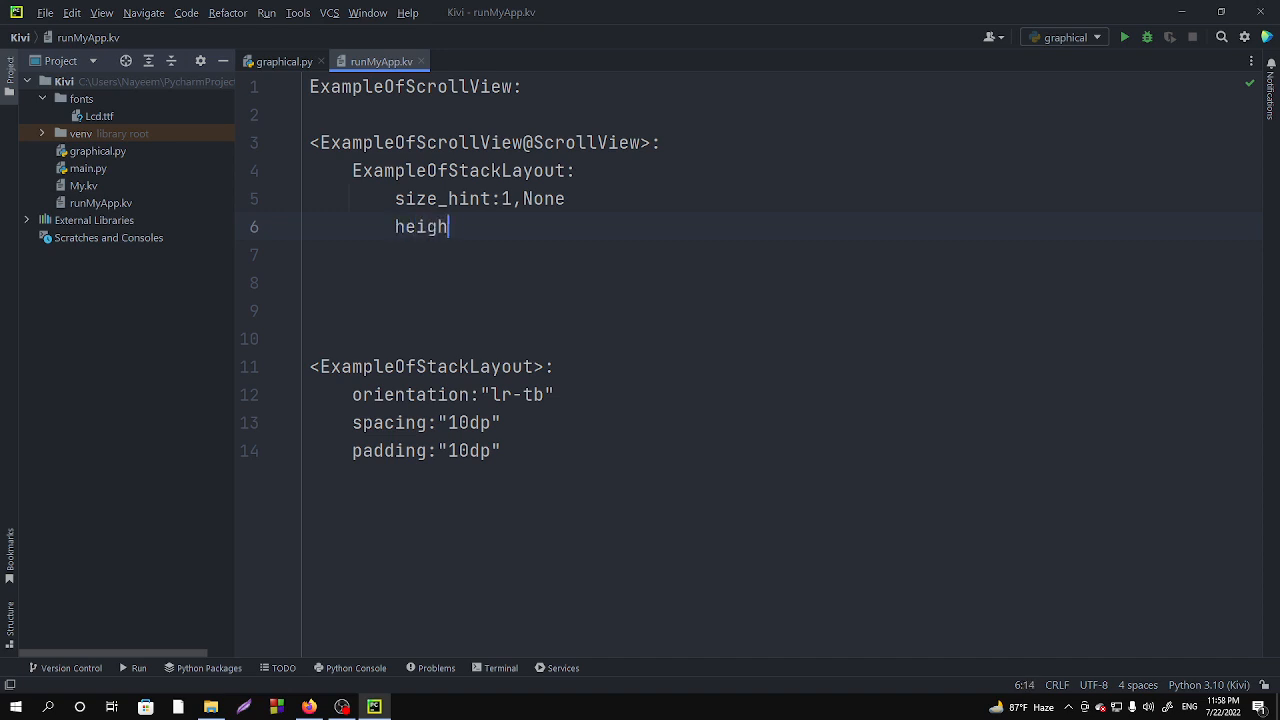
text(t:)
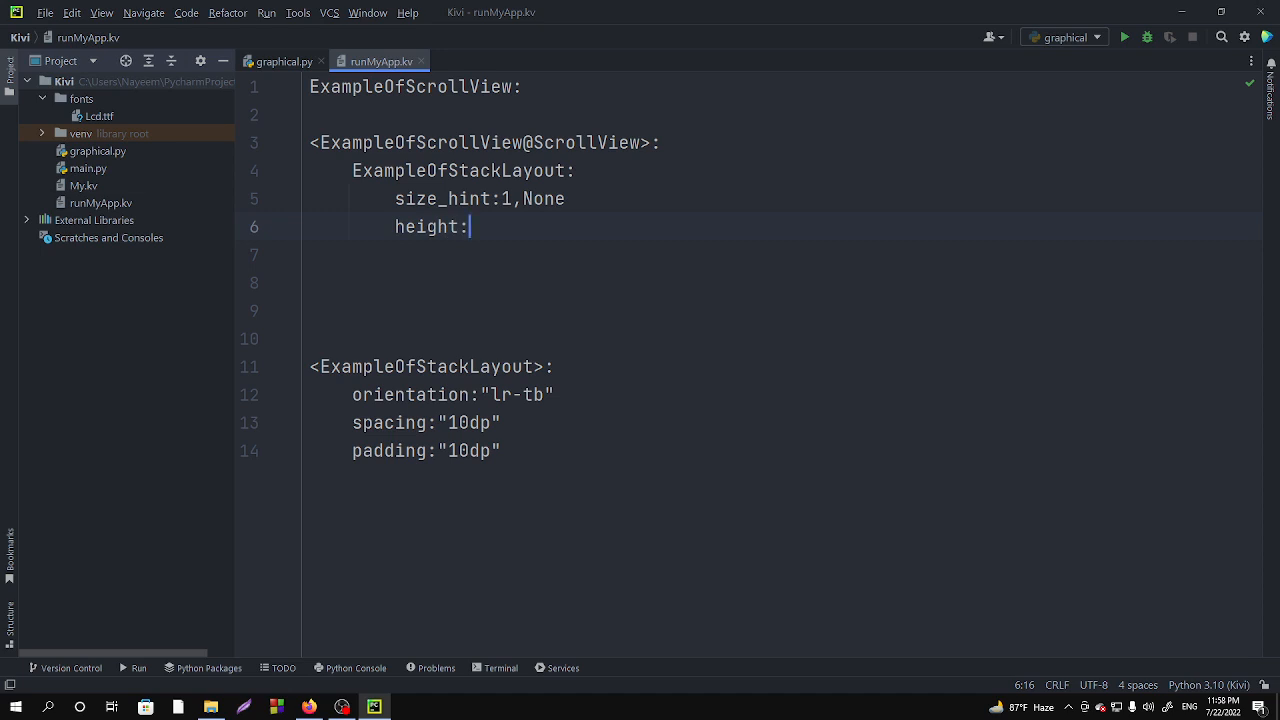
text(5000)
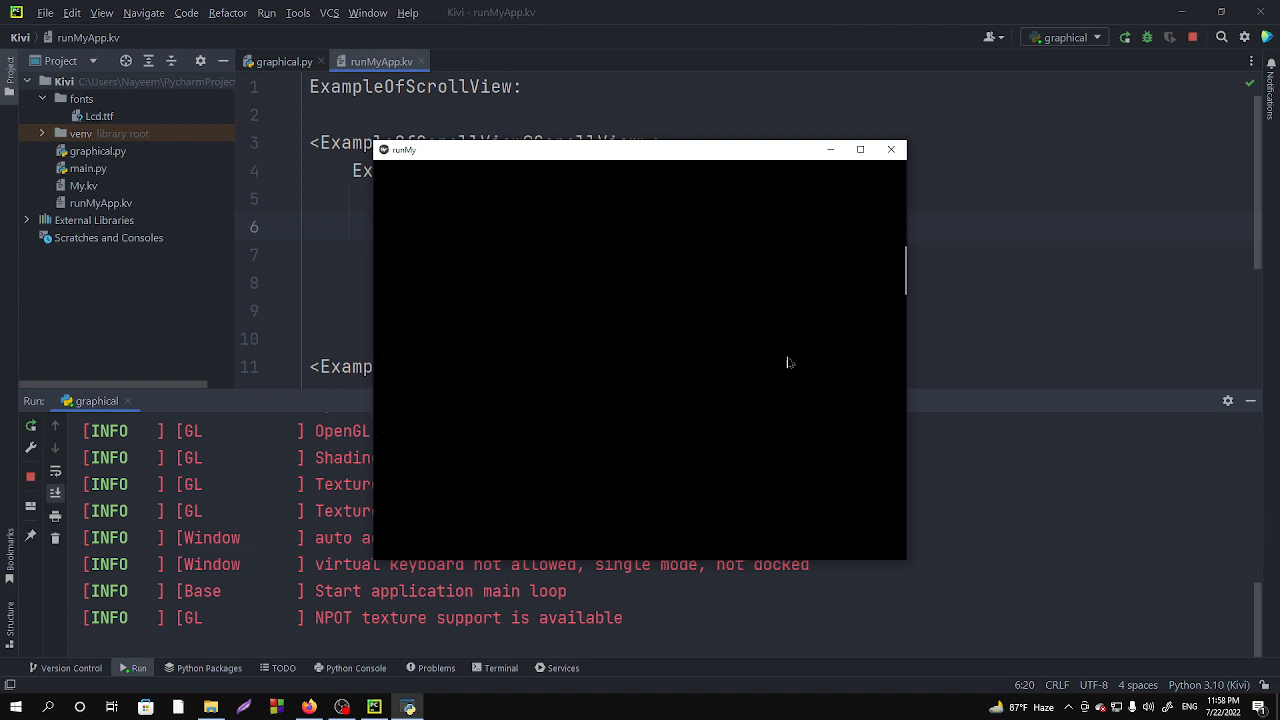
mouse_move(882, 232)
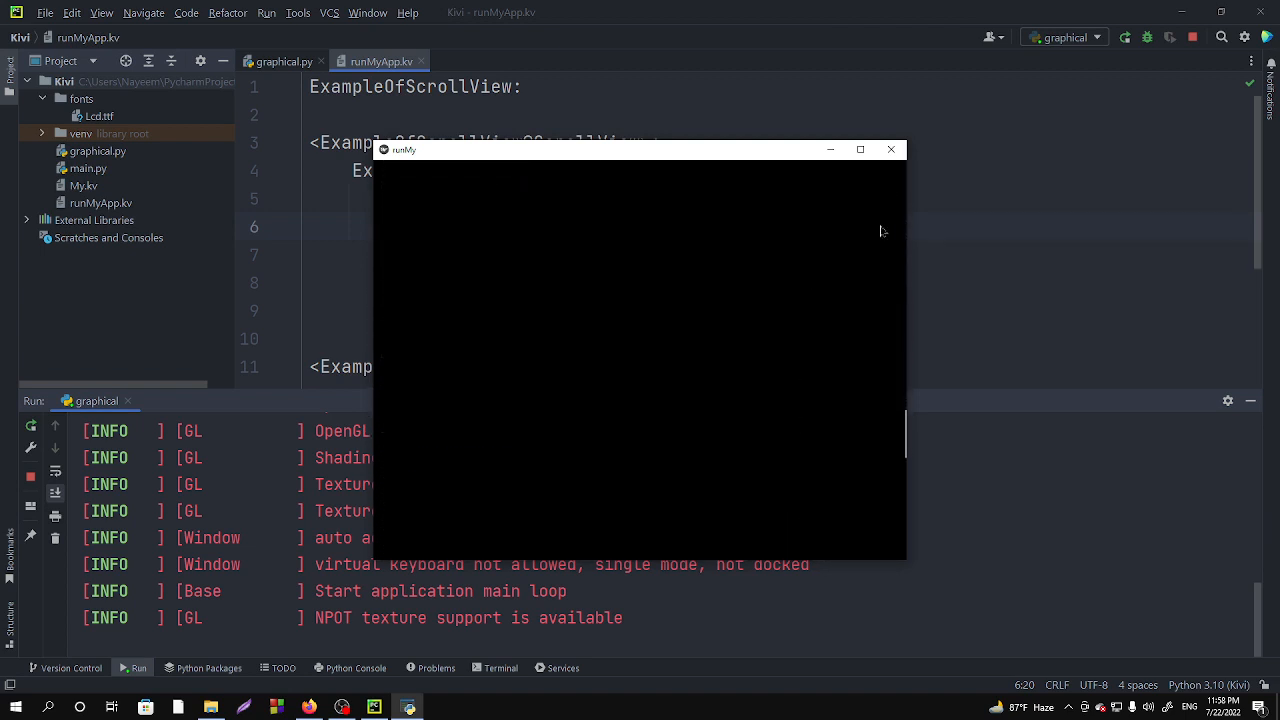
mouse_move(768, 328)
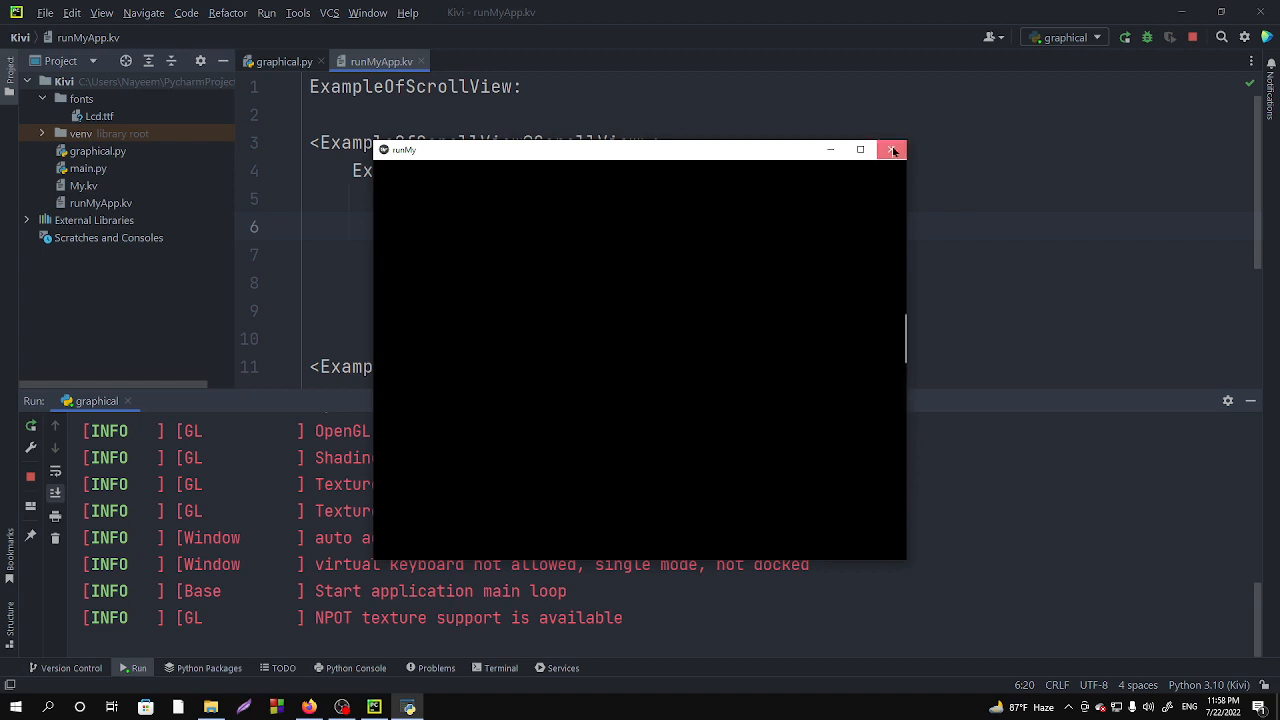
click(892, 150)
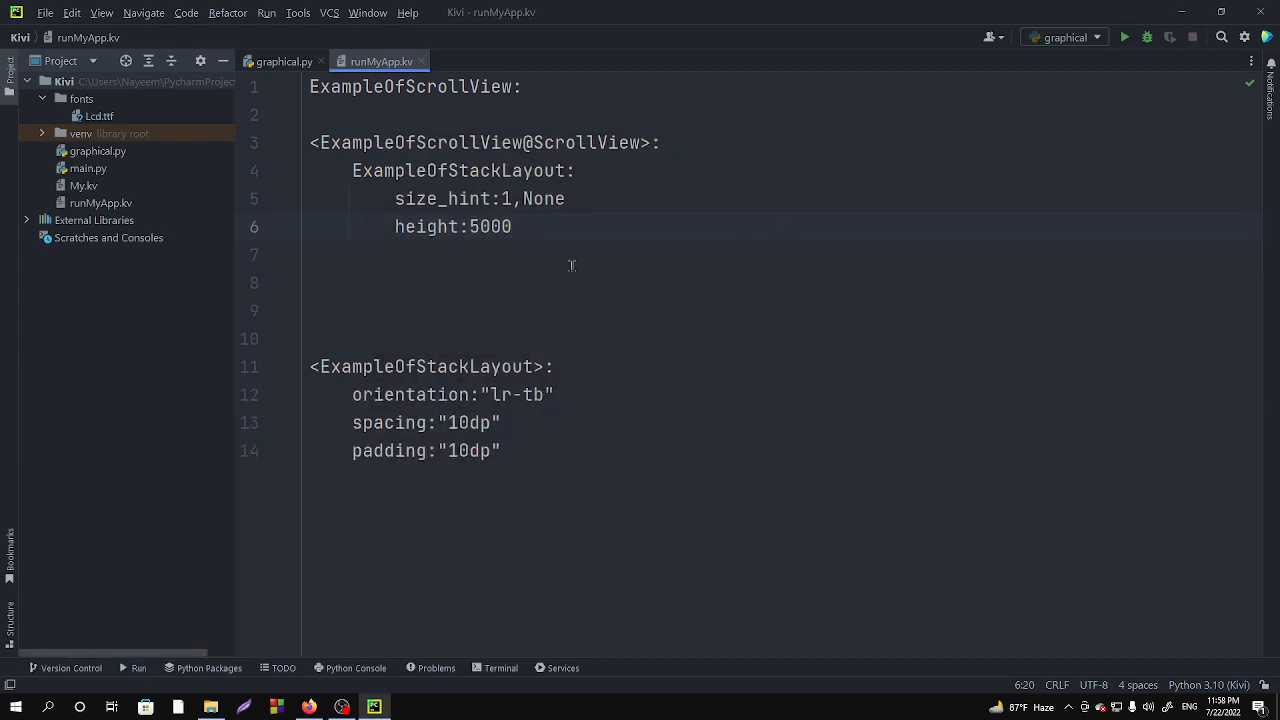
- Replace the fixed 5000 with height: self.minimum_height via autocomplete
text(sel)
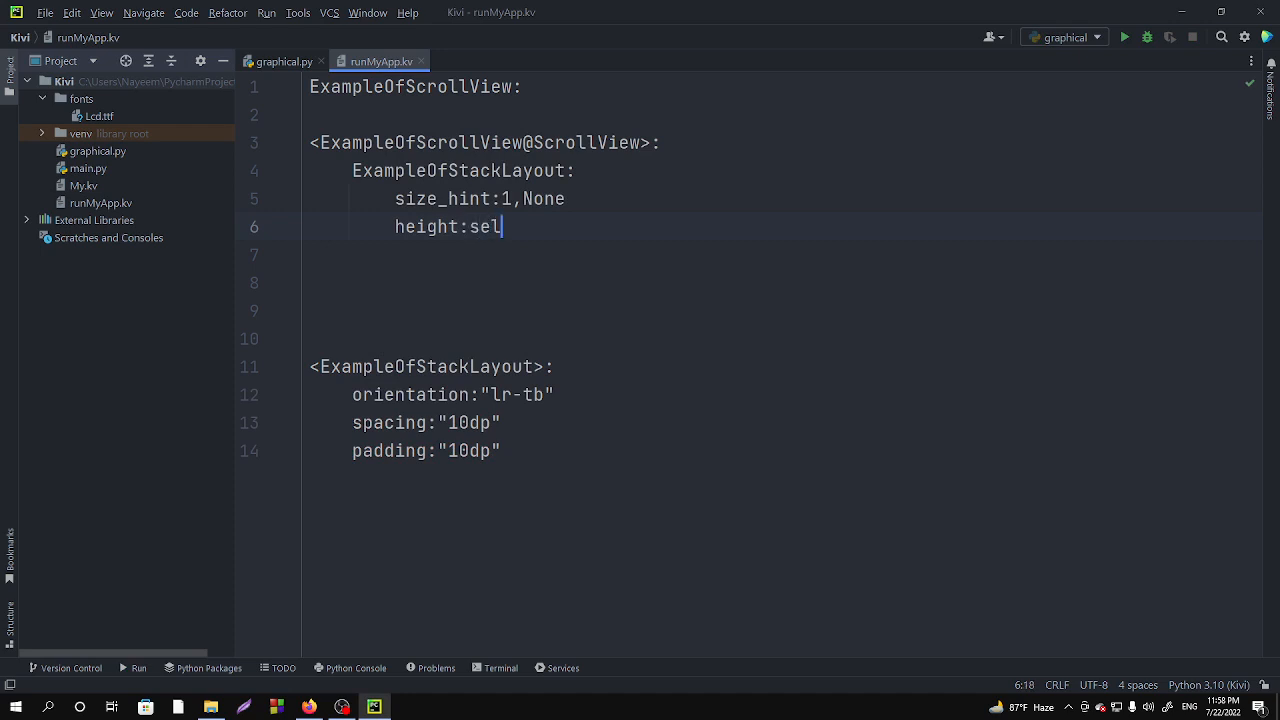
text(f.mn)
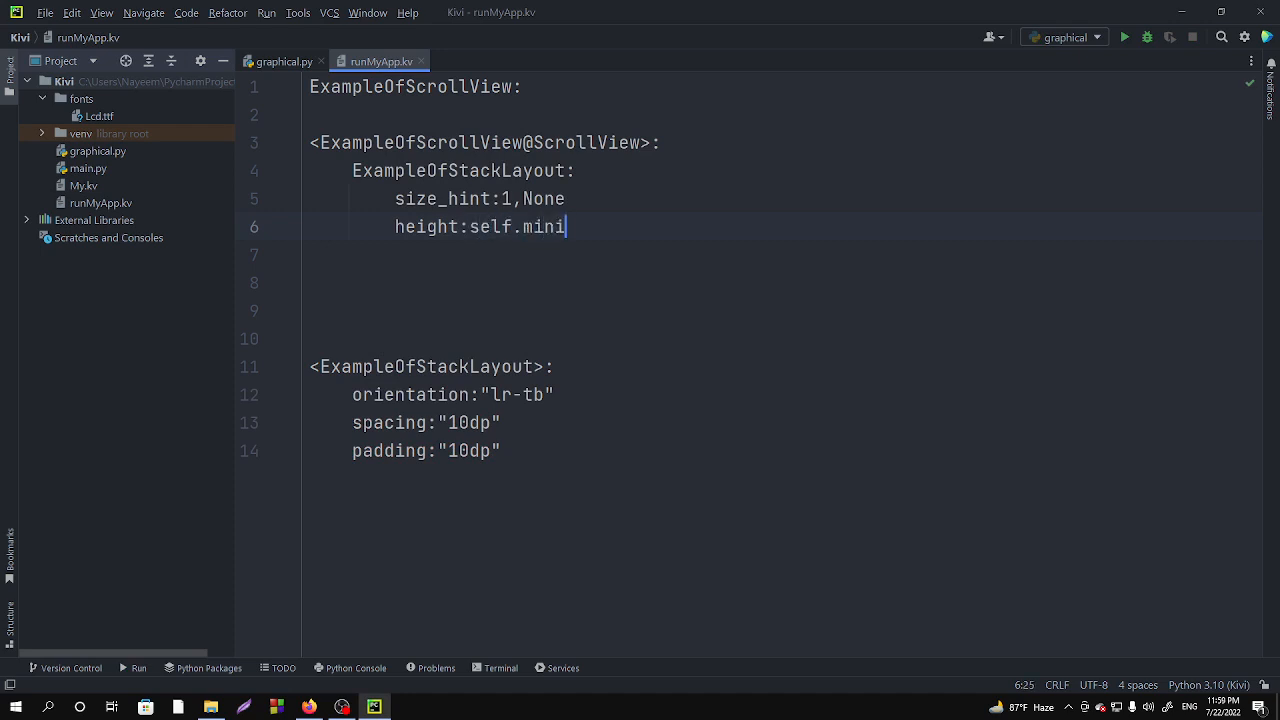
text(mu_hei)
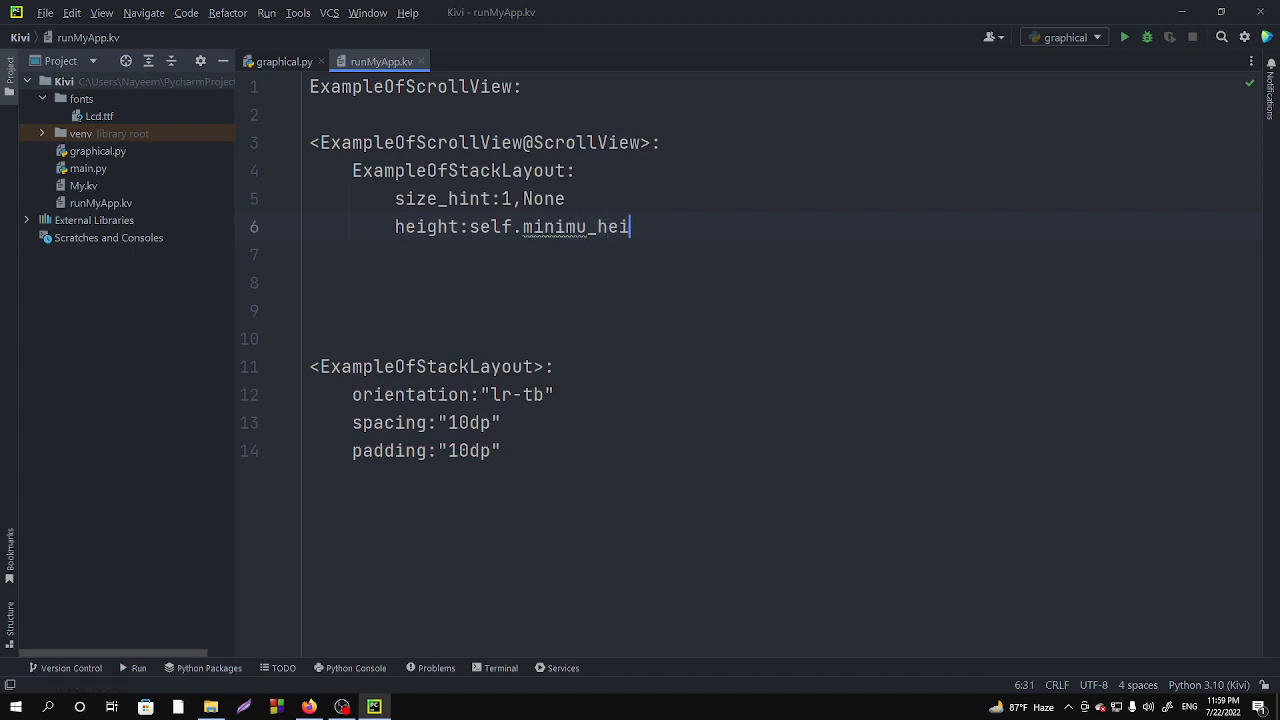
text(ght)
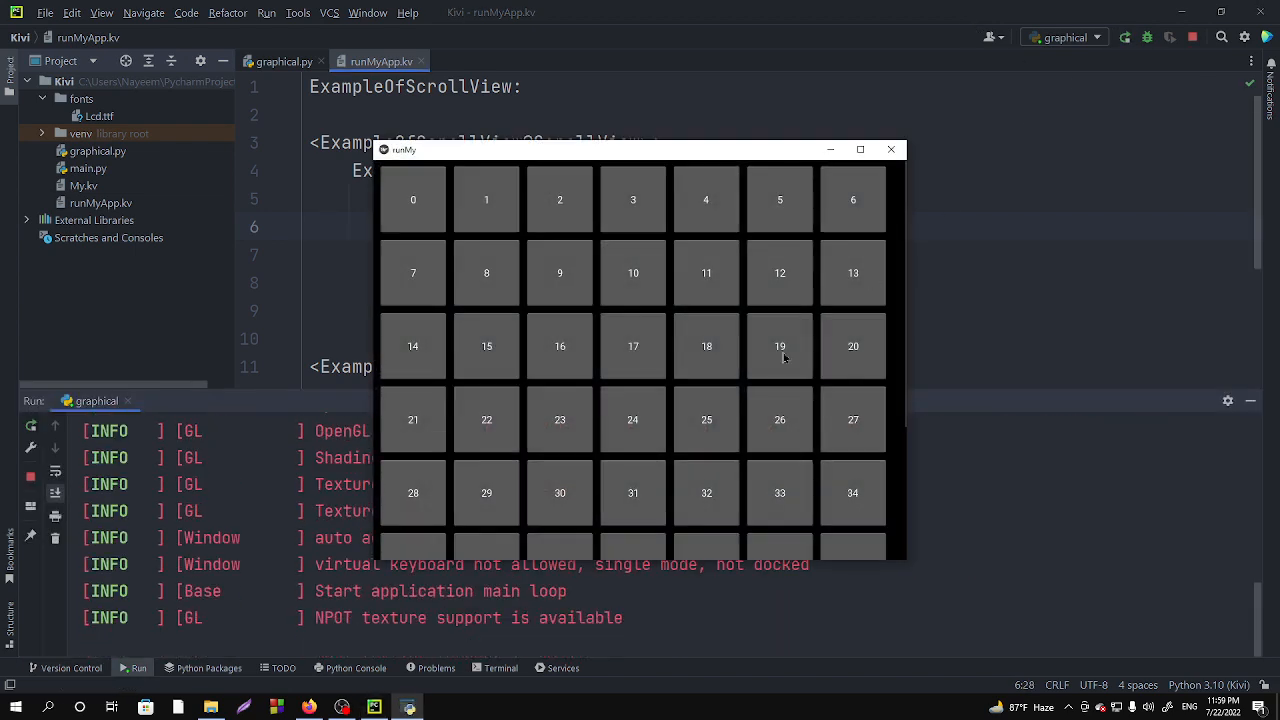
- Scroll the running app's buttons, then change the loop range end to 101
scroll(down, 3)
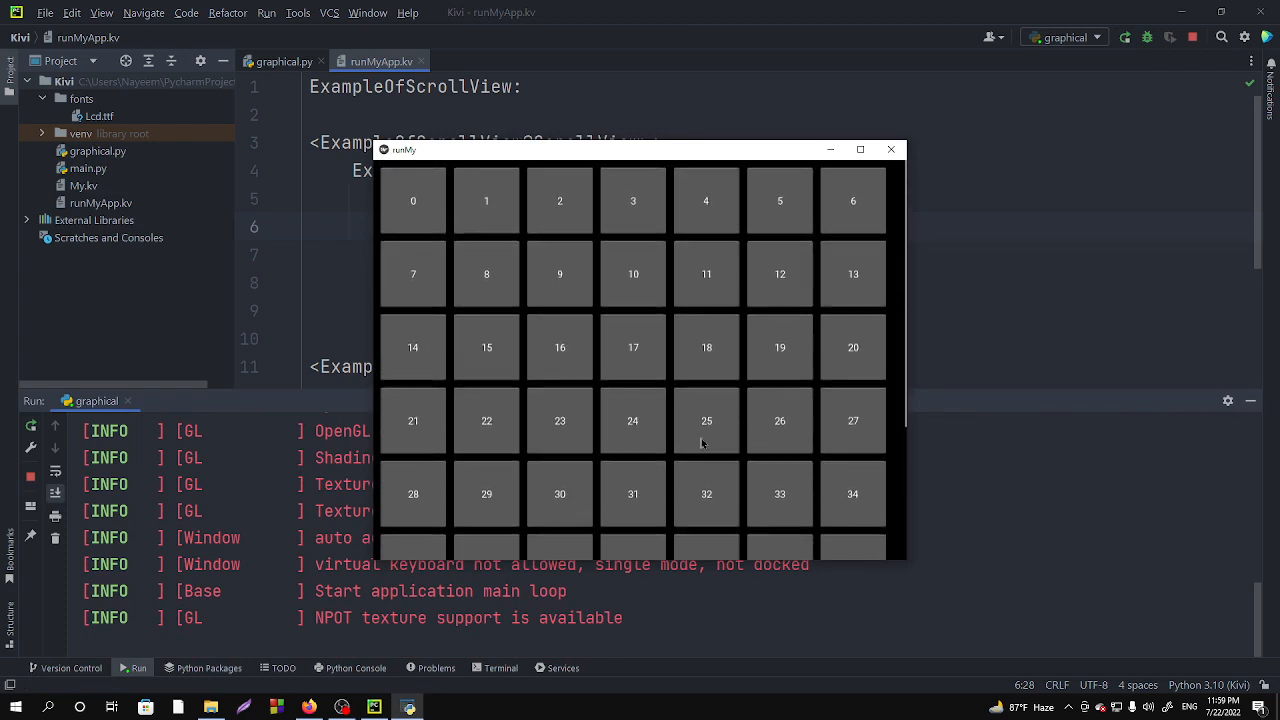
scroll(down, 3)
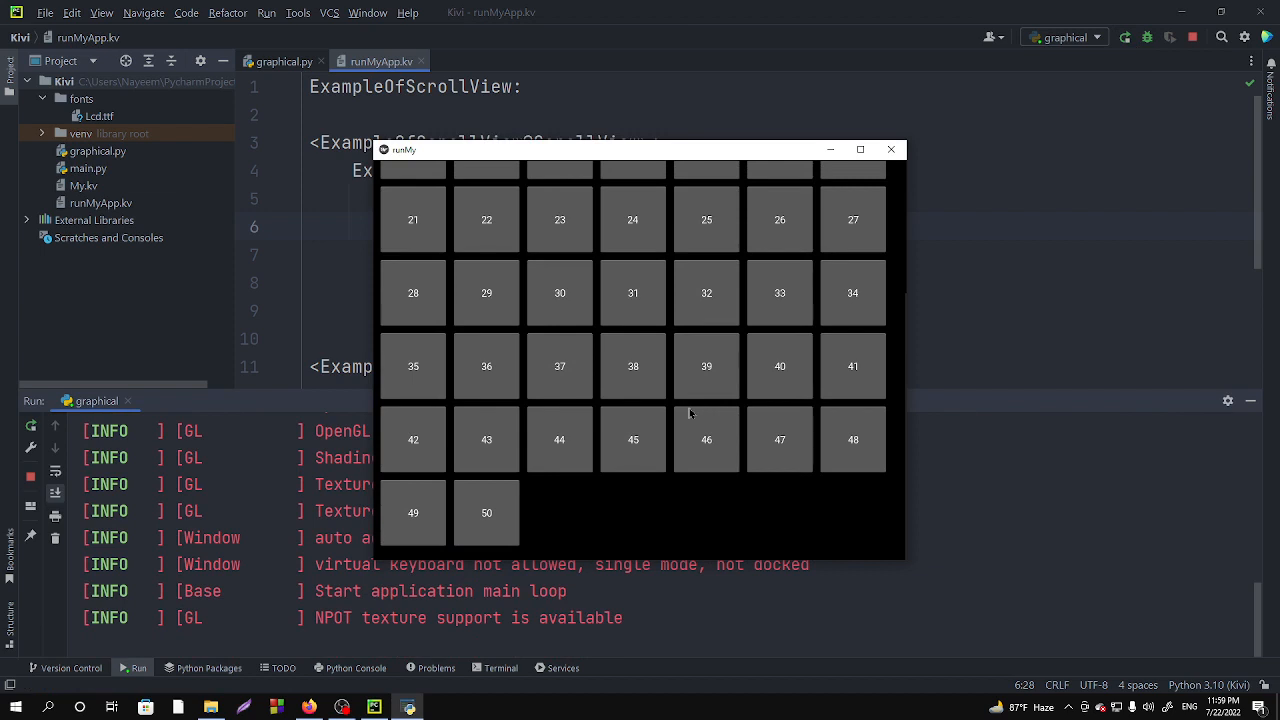
mouse_move(696, 284)
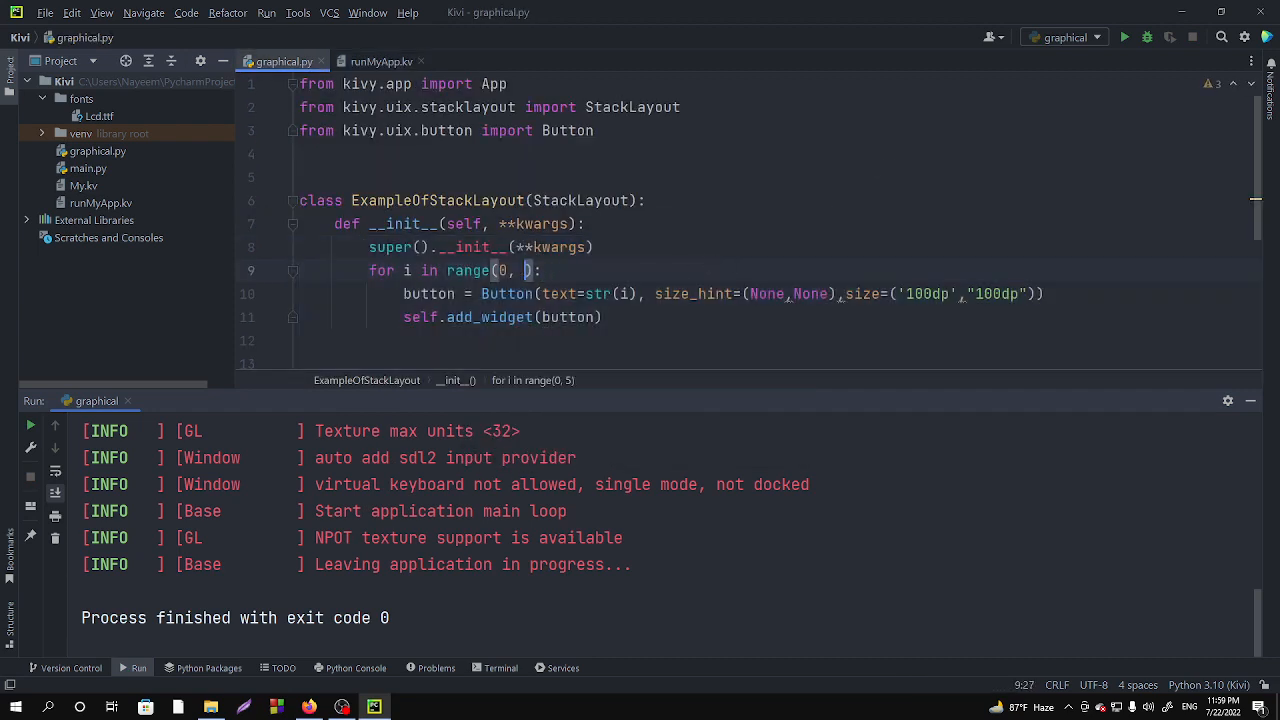
text(101)
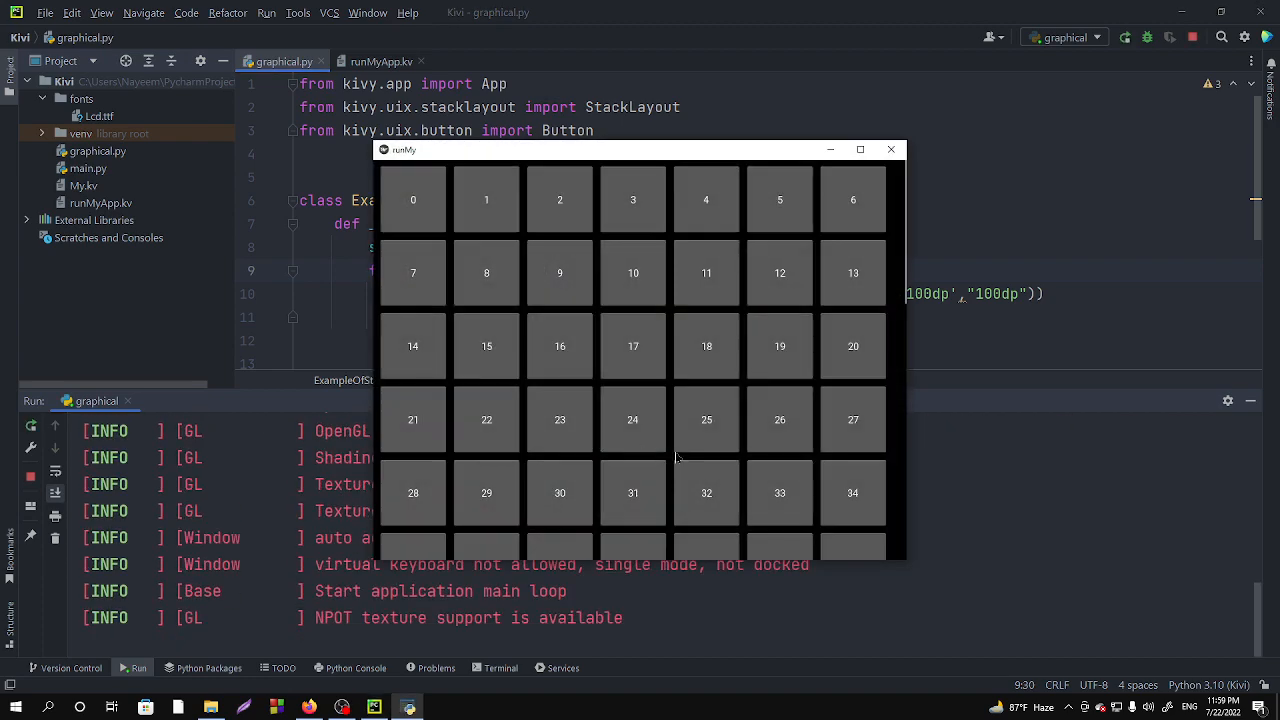
scroll(down, 3)
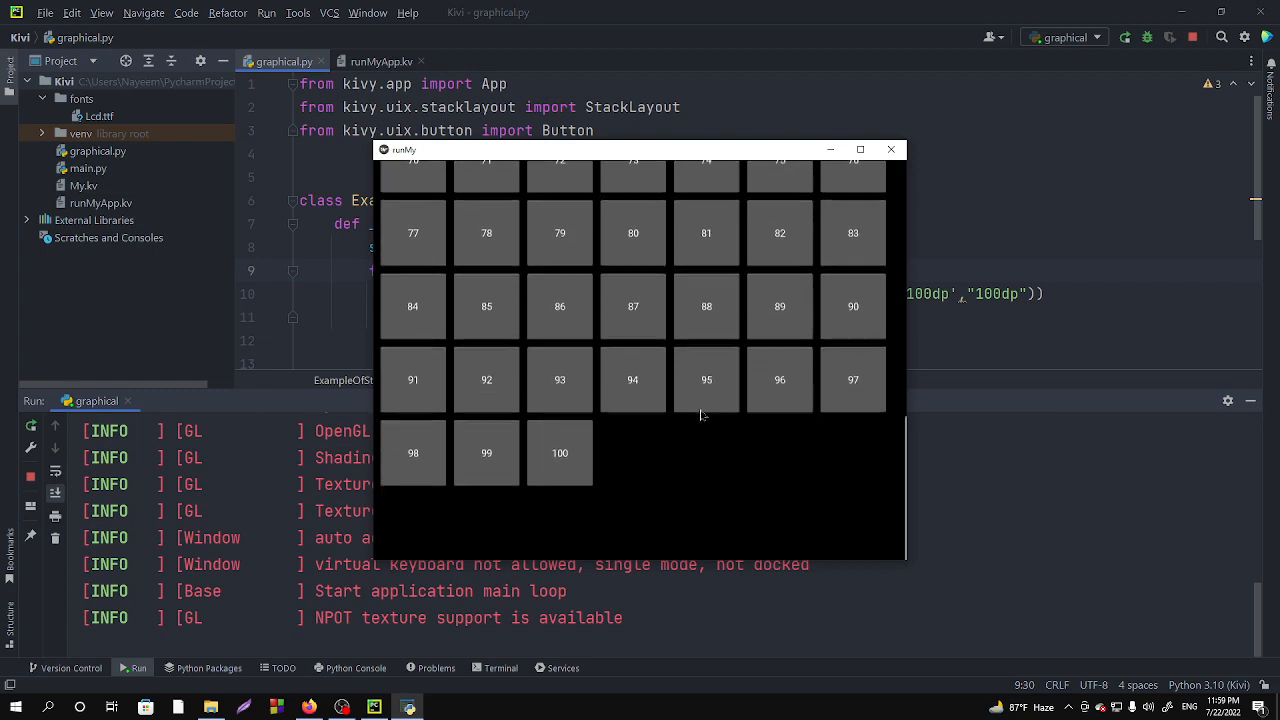
click(888, 148)
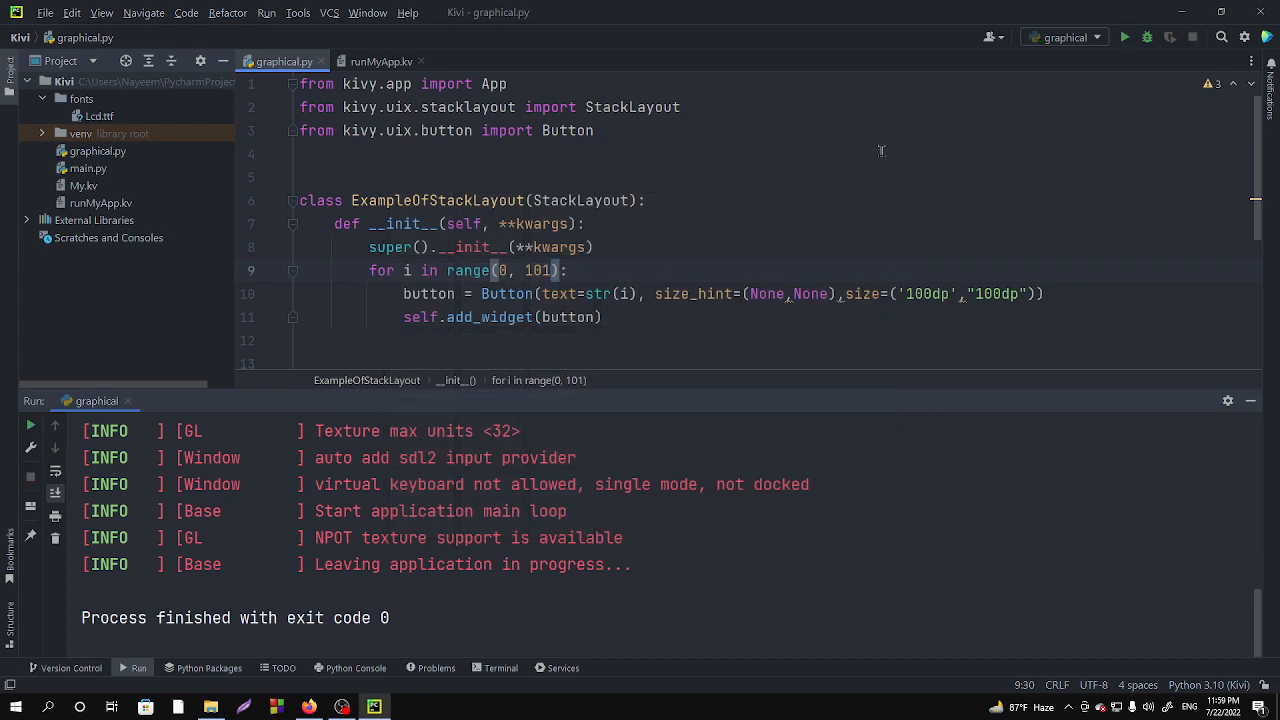